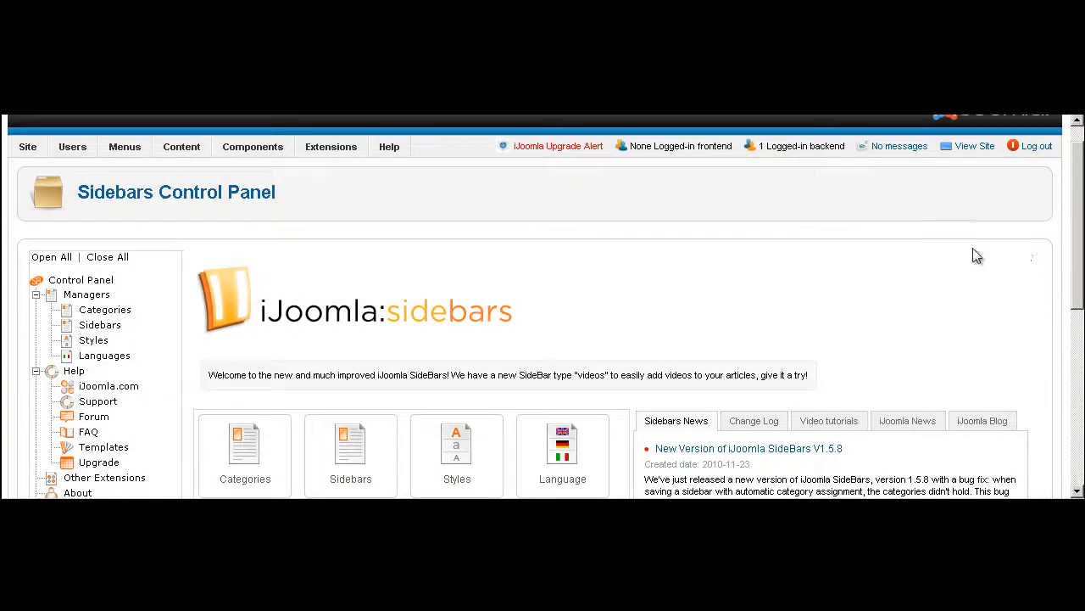
mouse_move(777, 263)
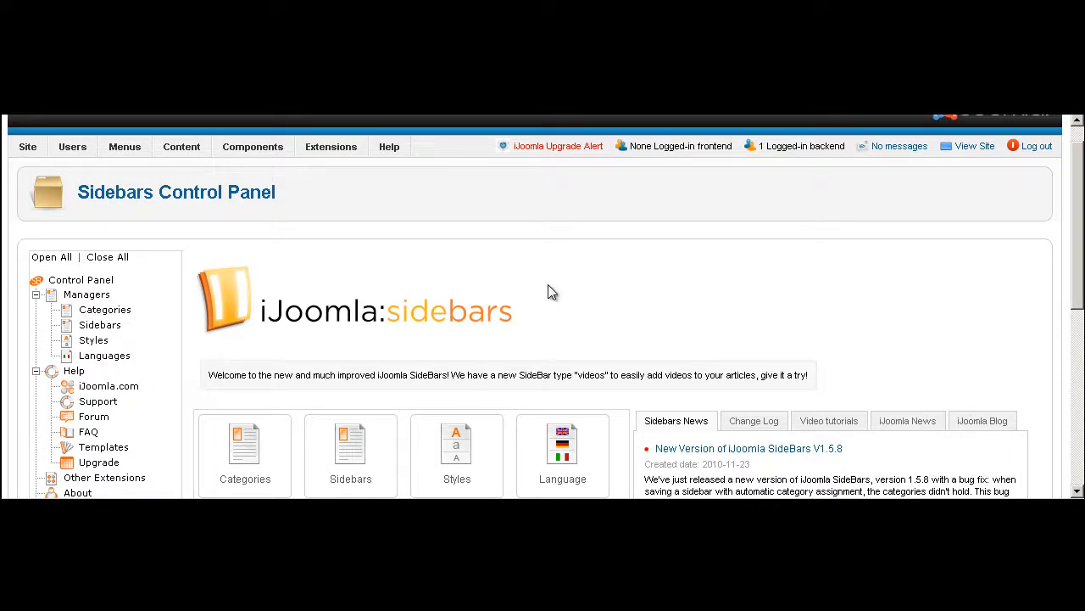
Step: Scroll the control panel to reach the Sidebars manager listing the existing {sidebar id=1} entry
scroll("down", 3)
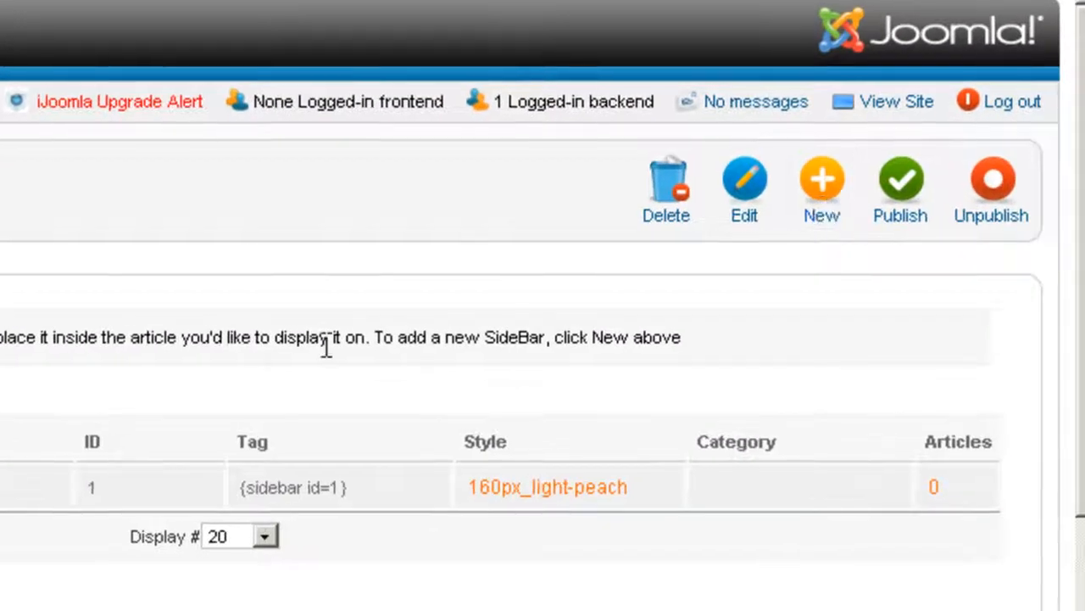
Step: Create a new sidebar and set its Type to Article, revealing the Article ID field
left_click(821, 183)
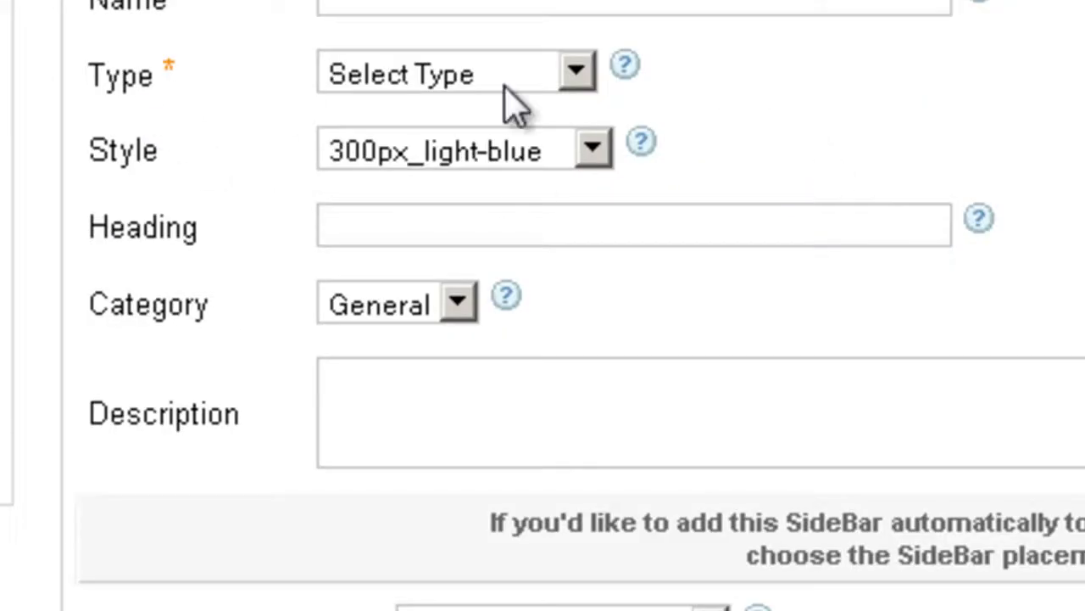
left_click(449, 71)
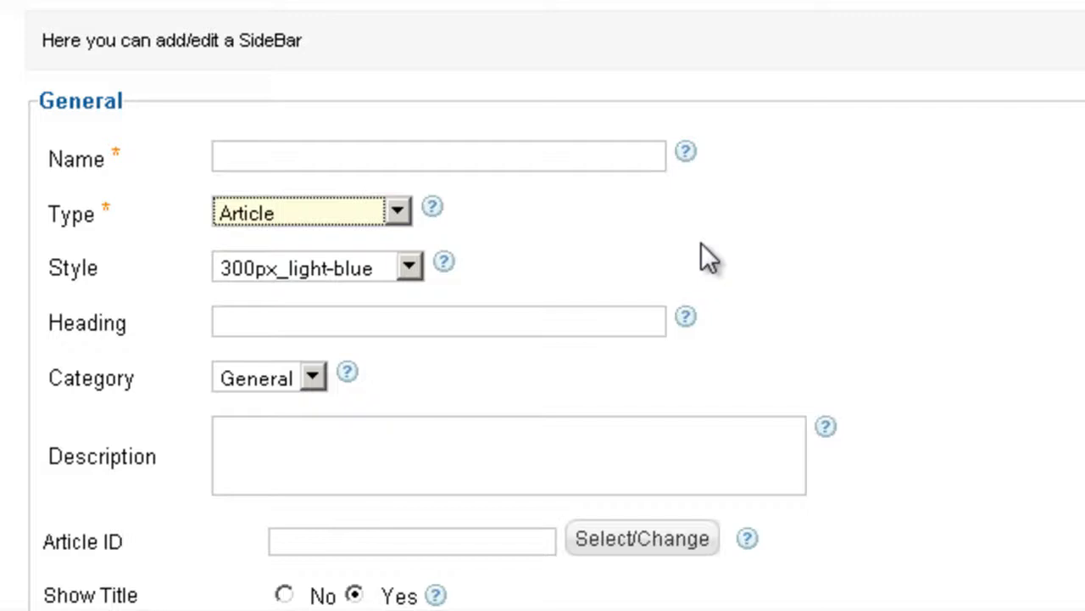
mouse_move(505, 280)
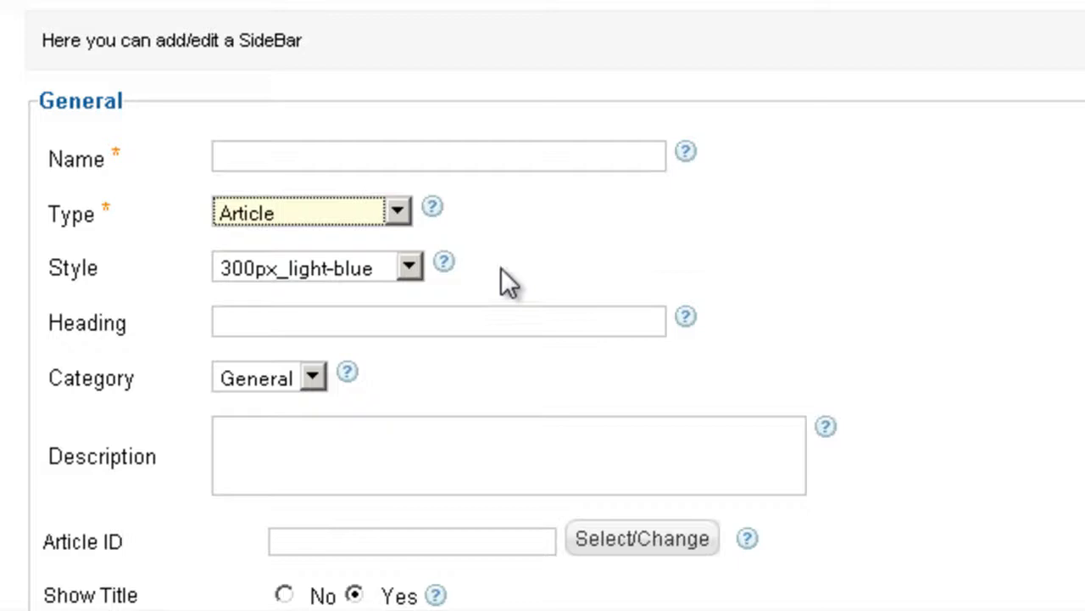
Step: Enter 'Teaser article' as the new sidebar's name
left_click(437, 156)
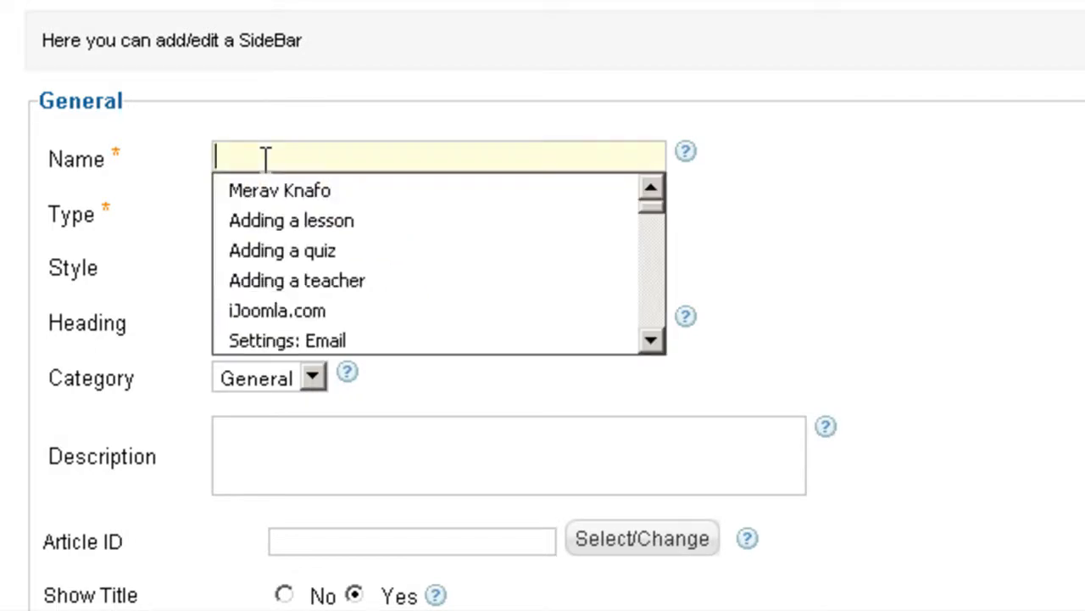
type("Tease")
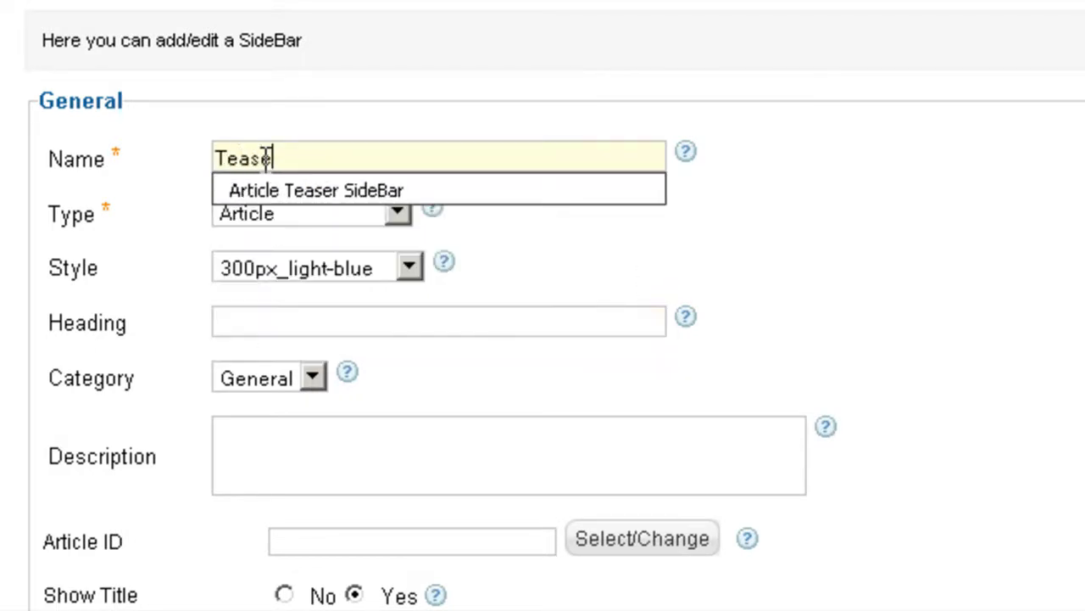
type("-article")
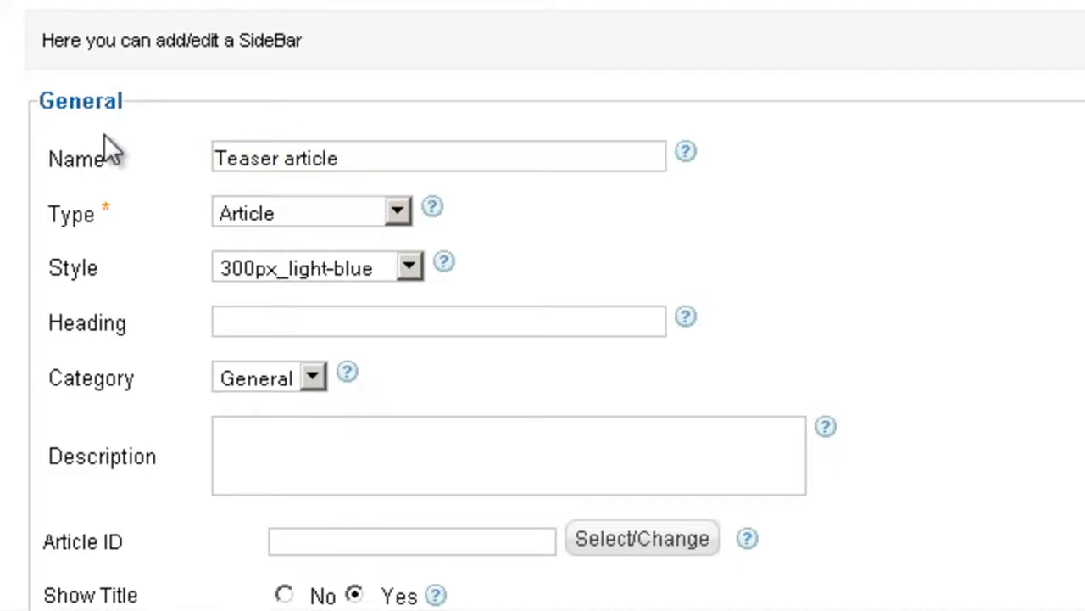
scroll("down", 3)
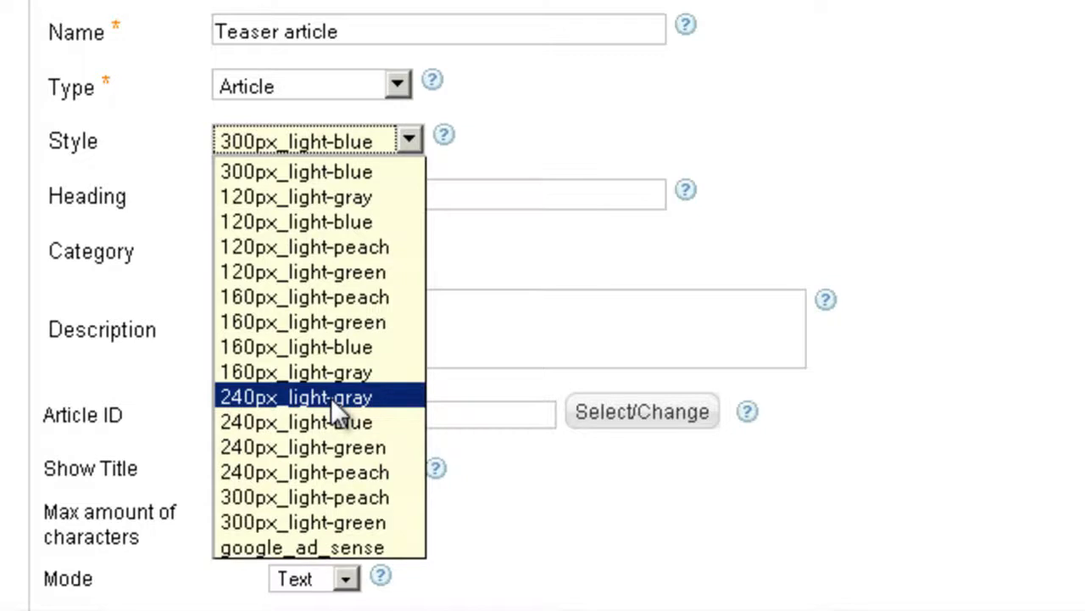
mouse_move(320, 421)
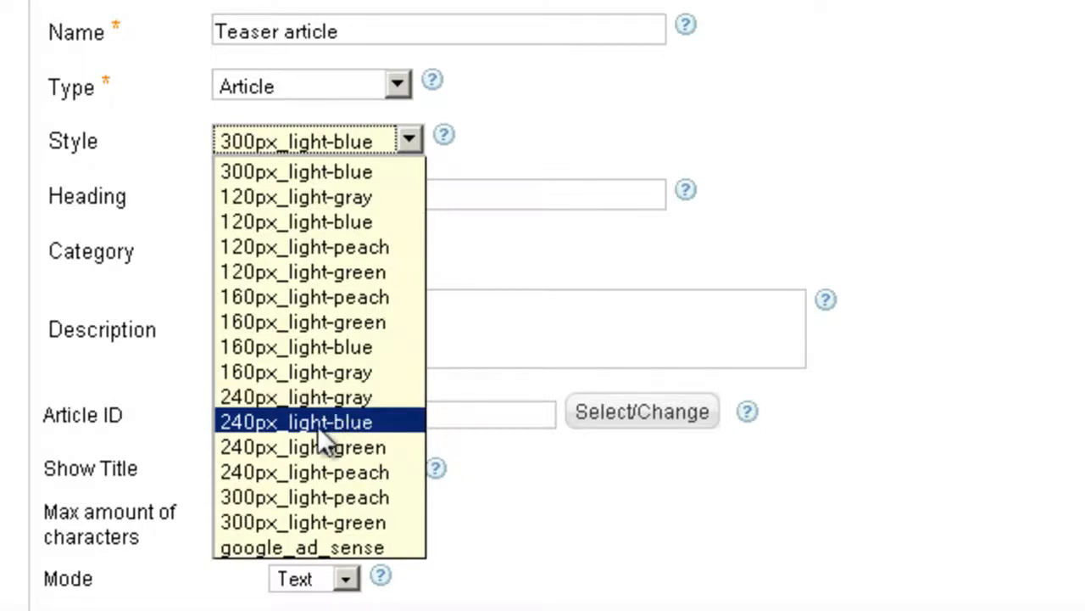
Step: Select the 240px_light-blue style and move to the empty Heading field
left_click(295, 420)
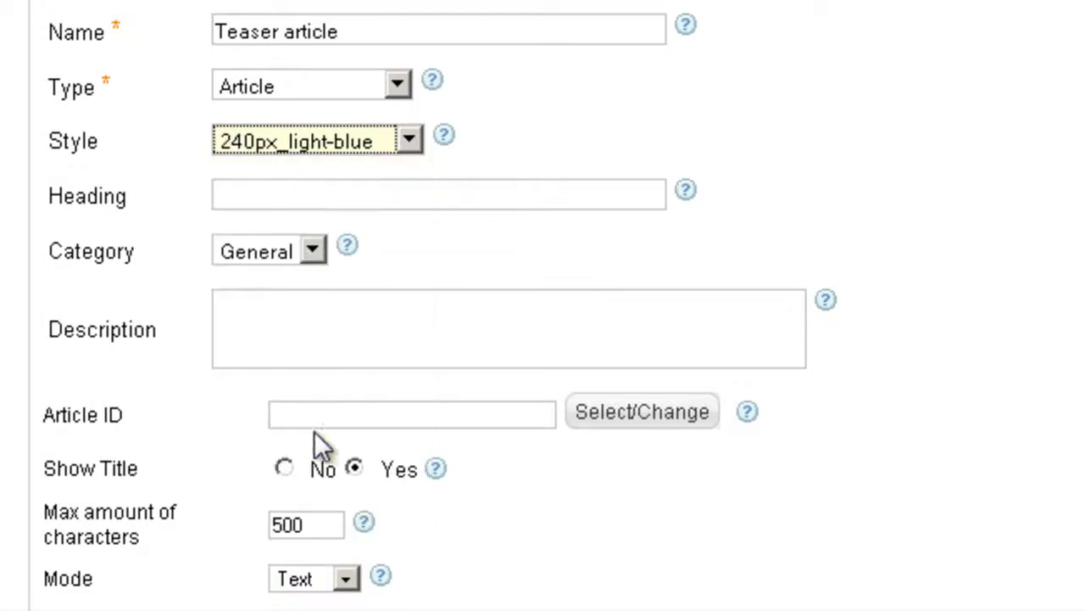
left_click(437, 194)
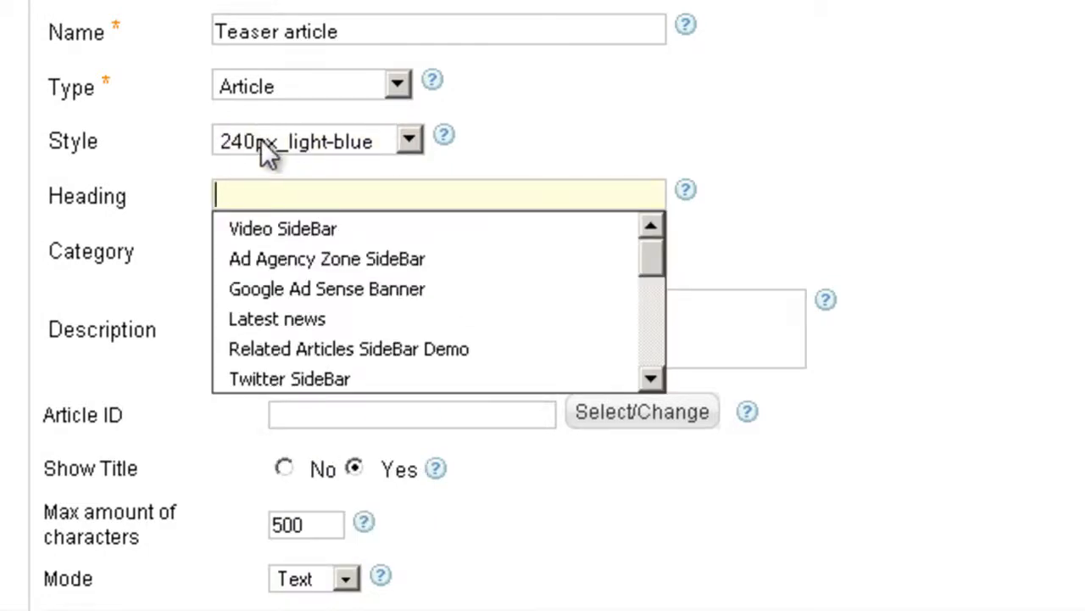
mouse_move(261, 144)
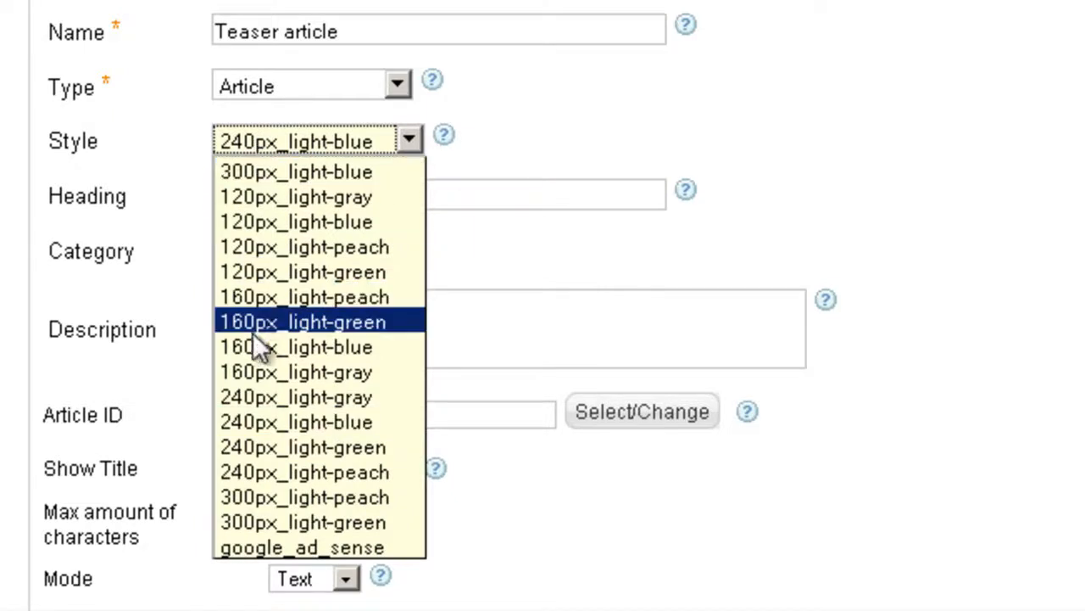
mouse_move(295, 172)
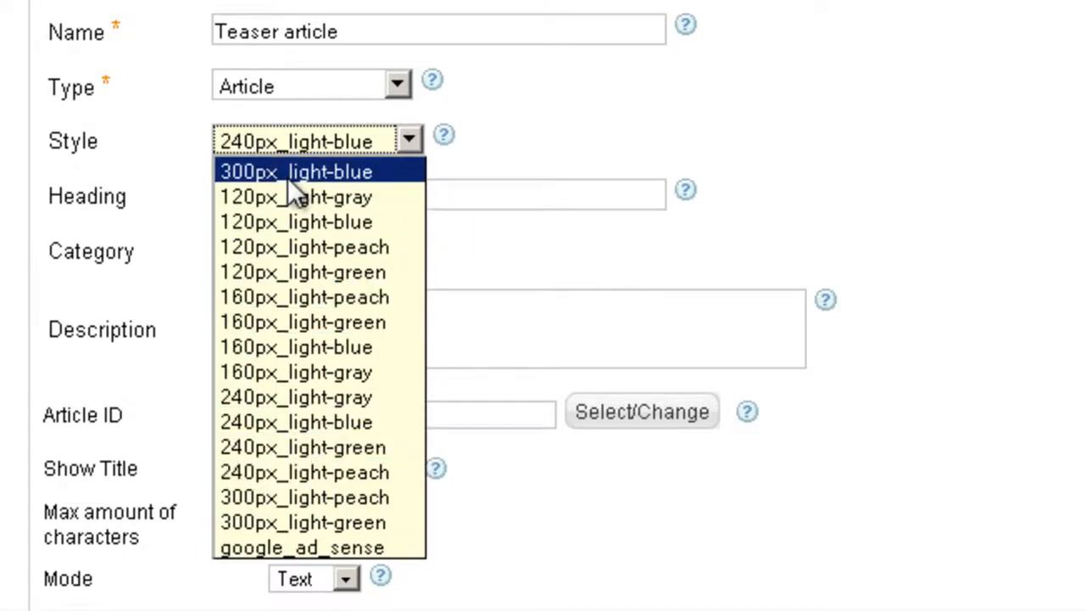
mouse_move(255, 156)
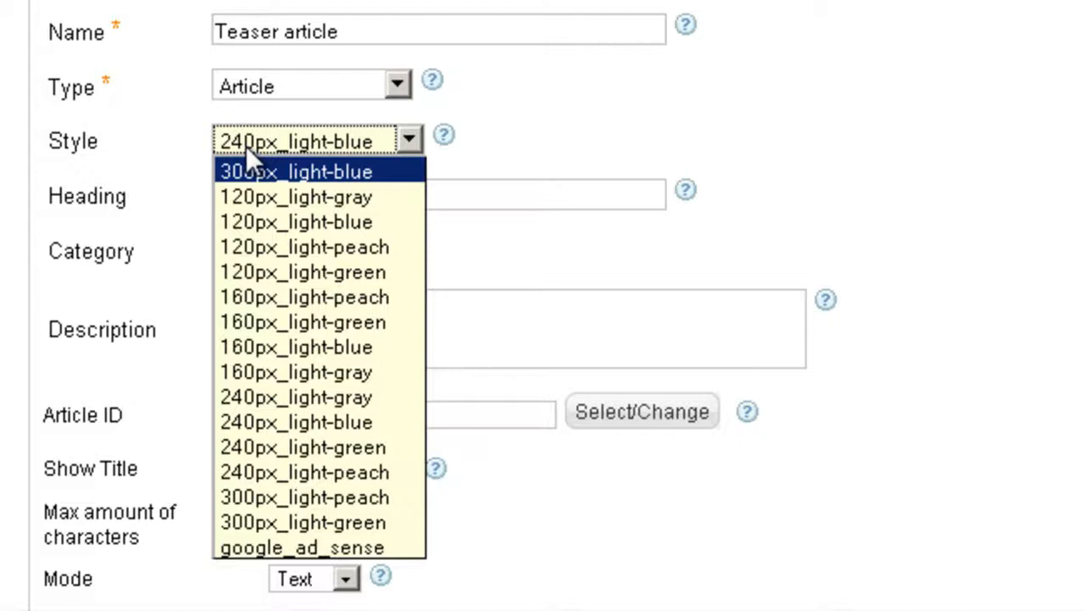
mouse_move(319, 152)
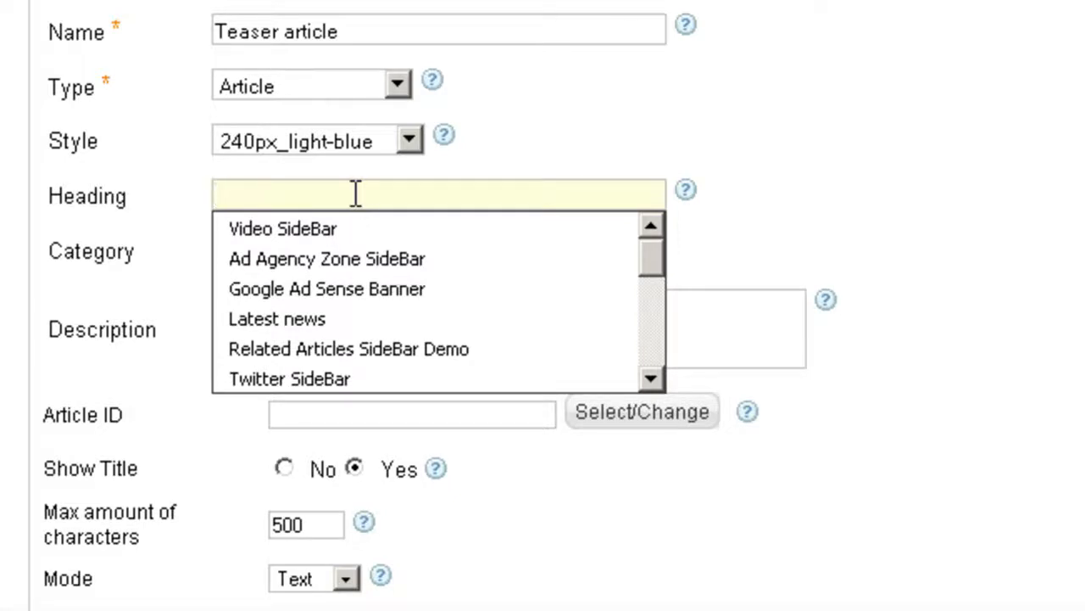
Step: Enter the heading 'Read this article too' and move down to the Article ID field
type("Read")
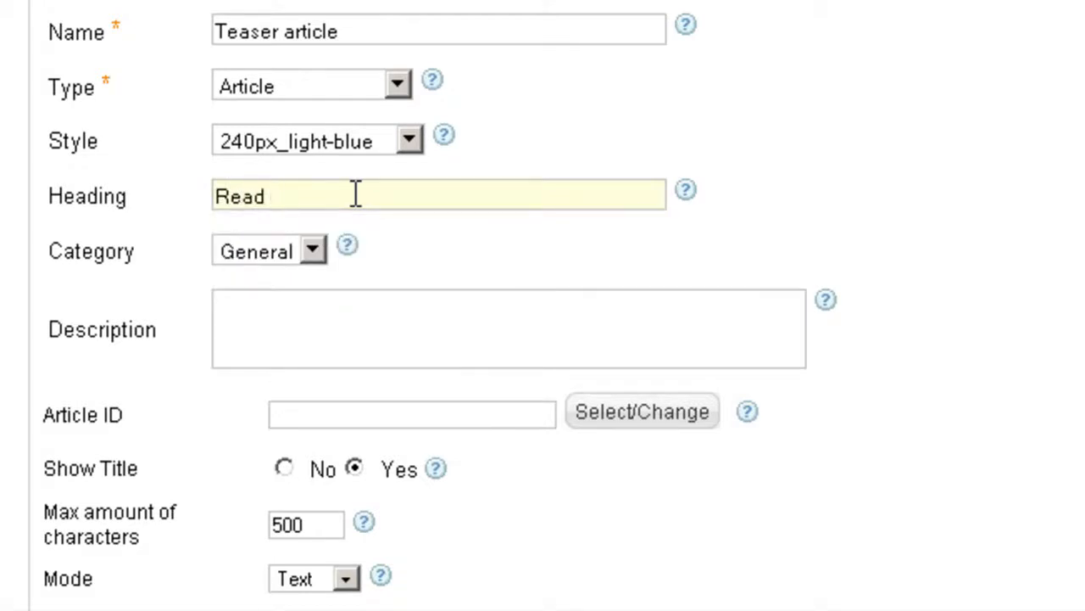
type("this article too")
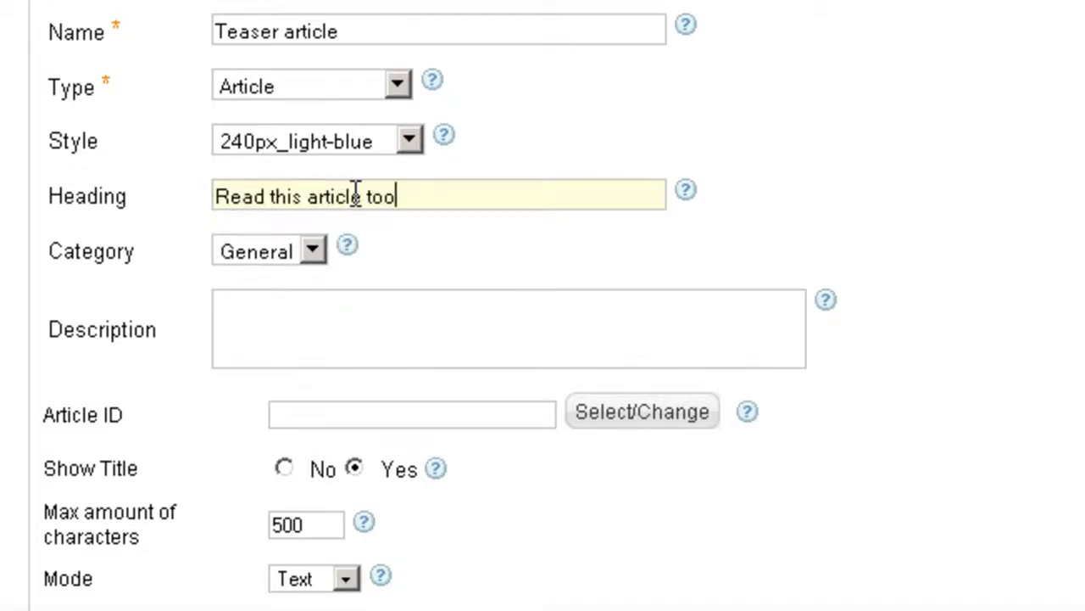
scroll("down", 3)
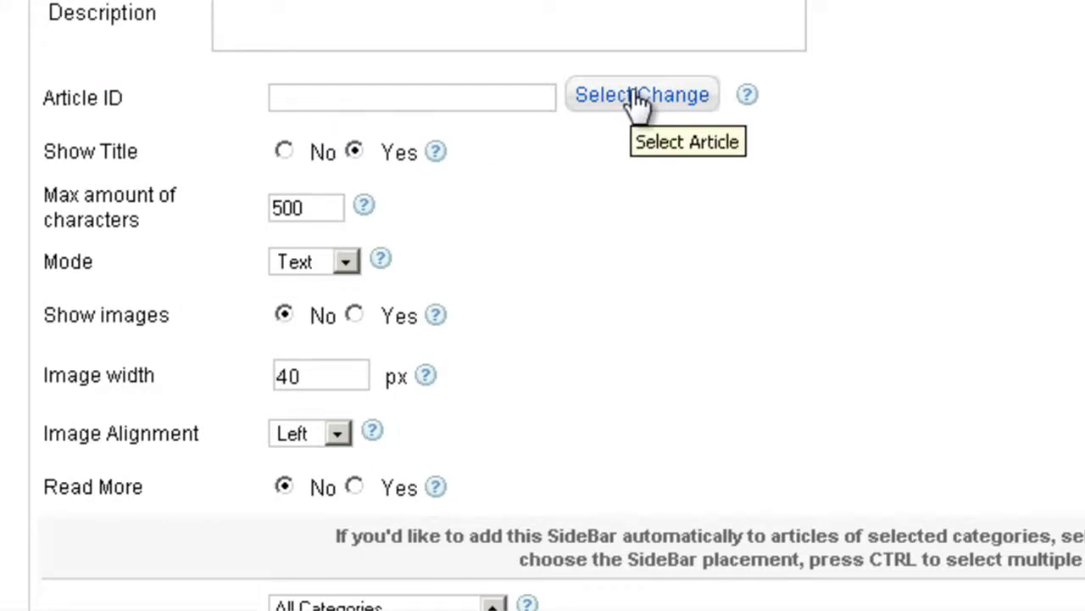
Step: Filter the article picker by 'help' and choose Getting Help as the teased article
left_click(641, 95)
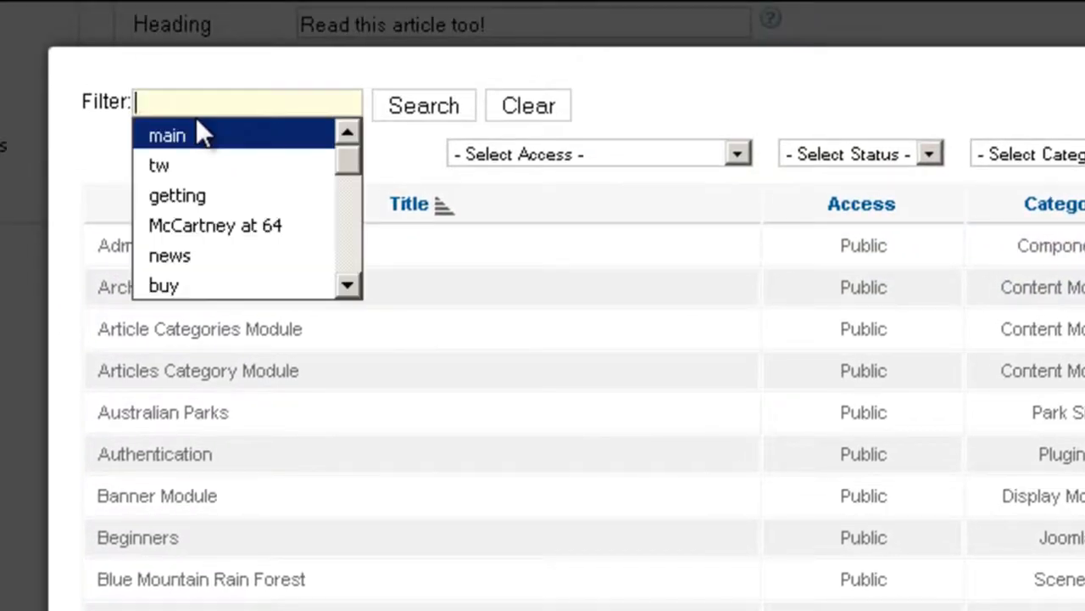
type("help")
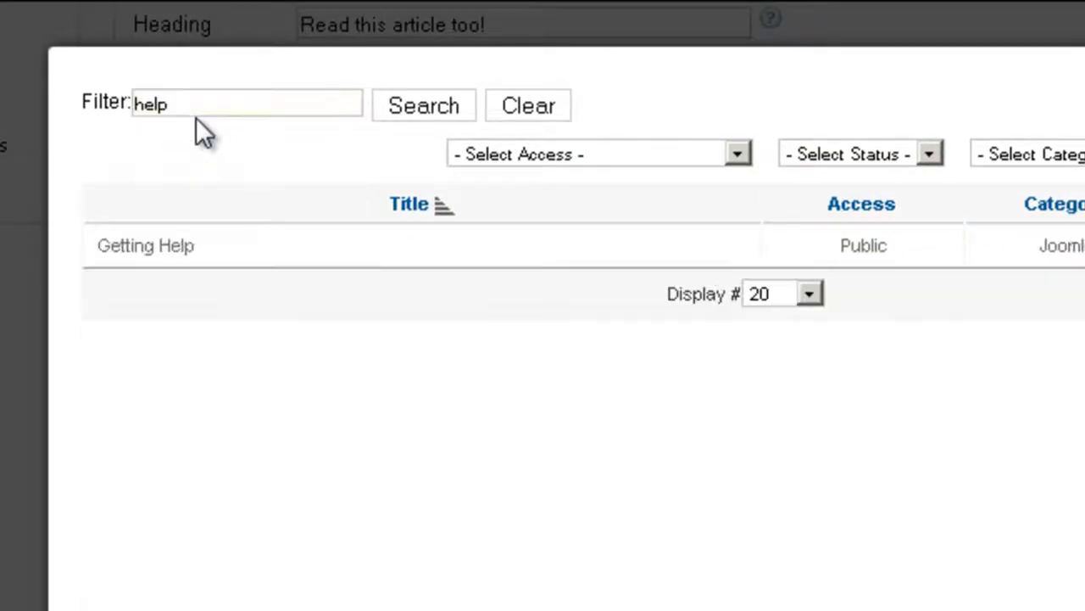
mouse_move(162, 258)
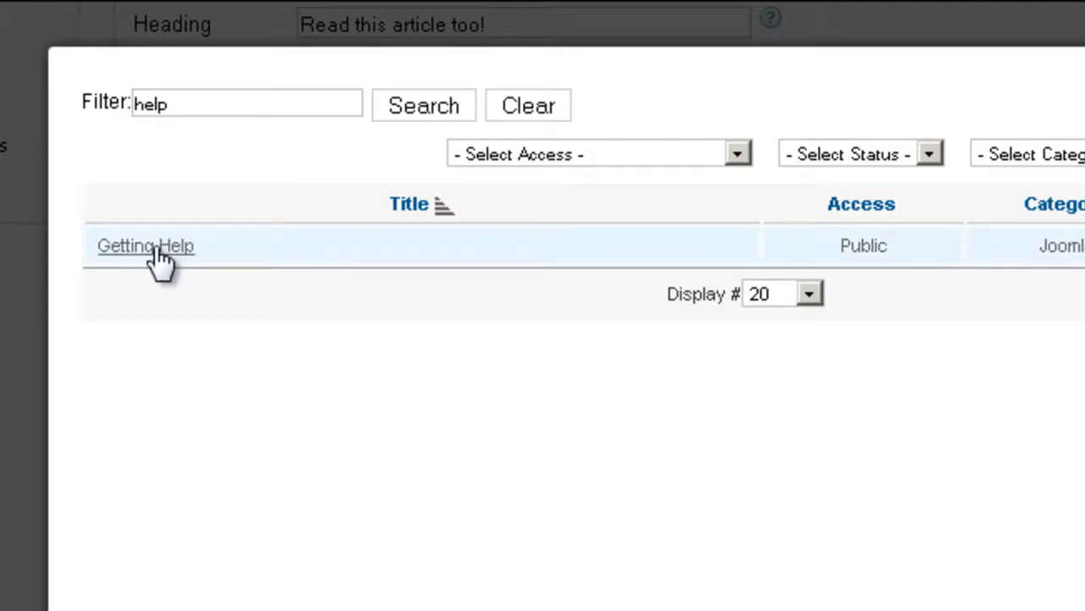
left_click(146, 245)
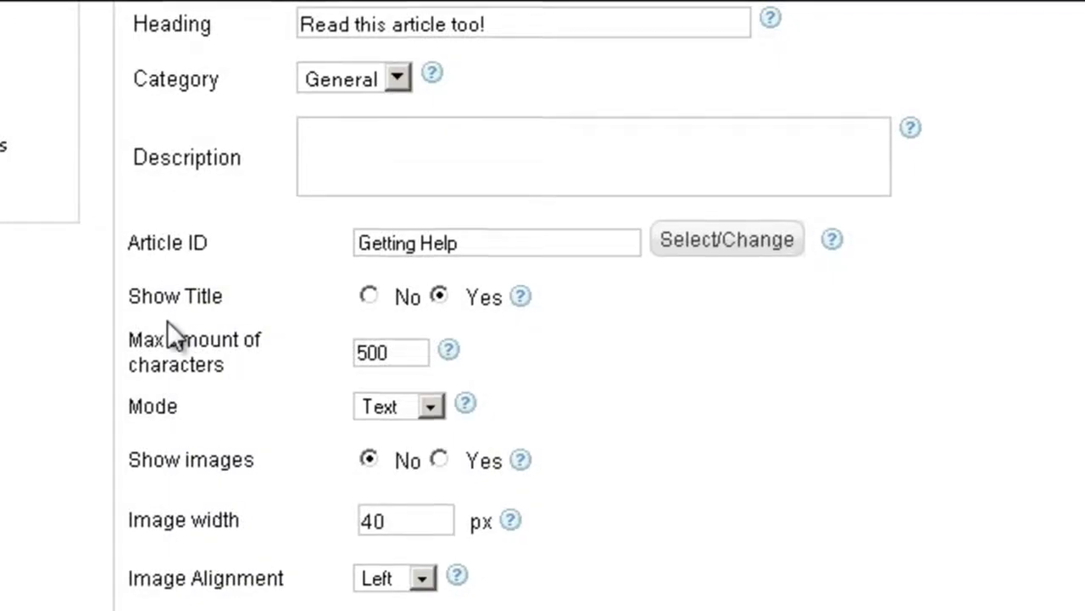
Step: Set a 250-character teaser limit, keep Text mode, and turn Show images to Yes
scroll("down", 3)
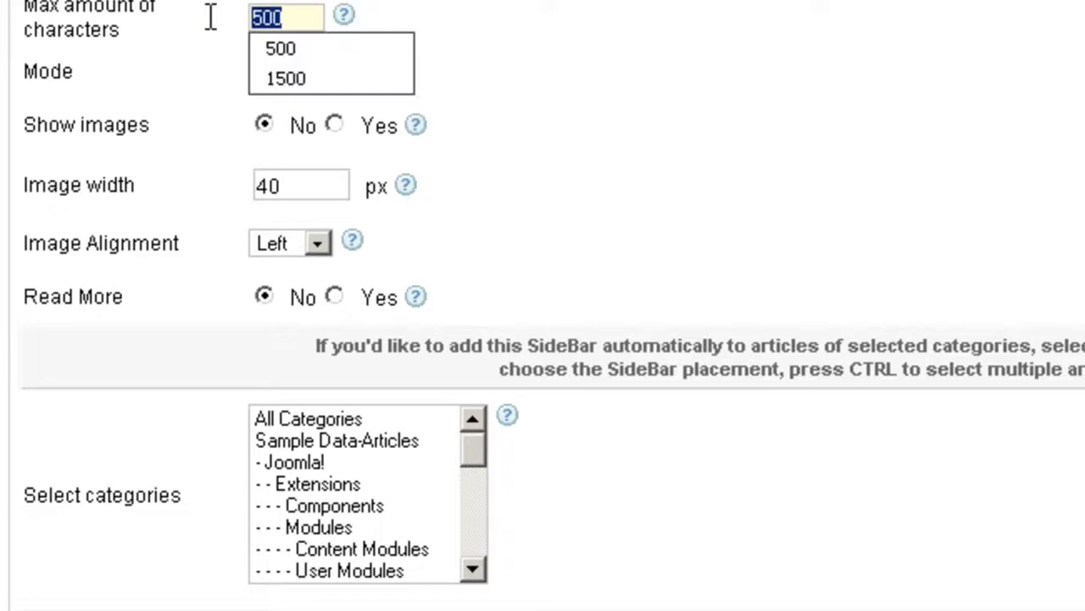
type("250")
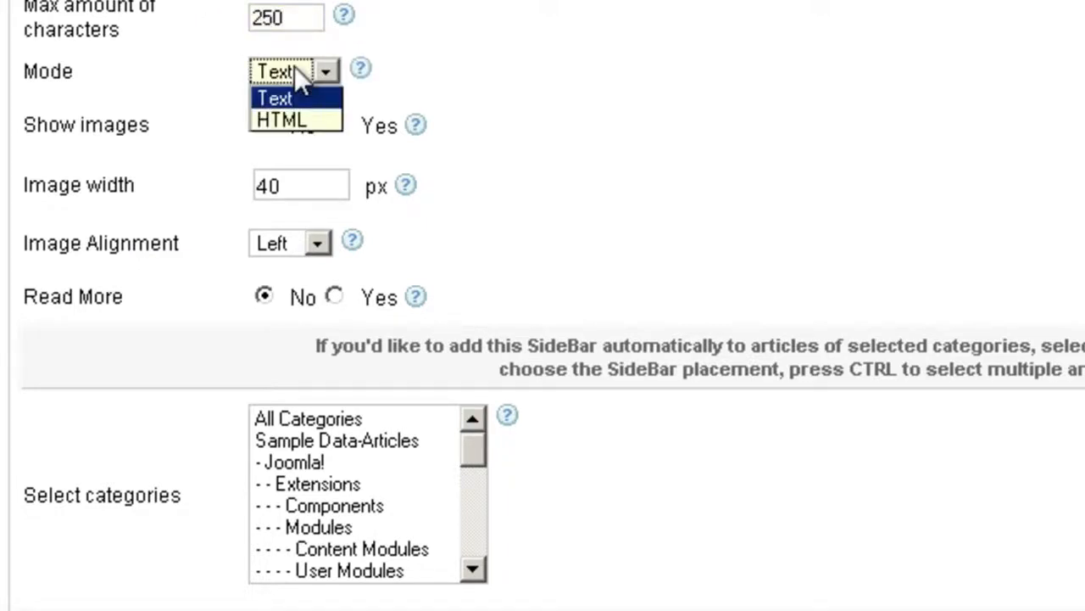
left_click(275, 98)
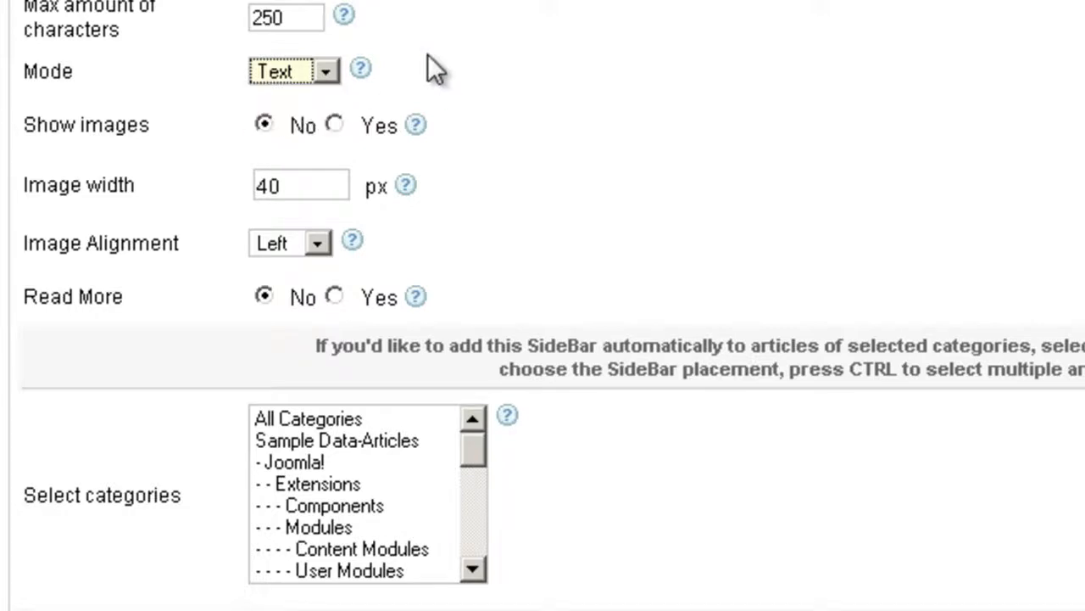
mouse_move(280, 97)
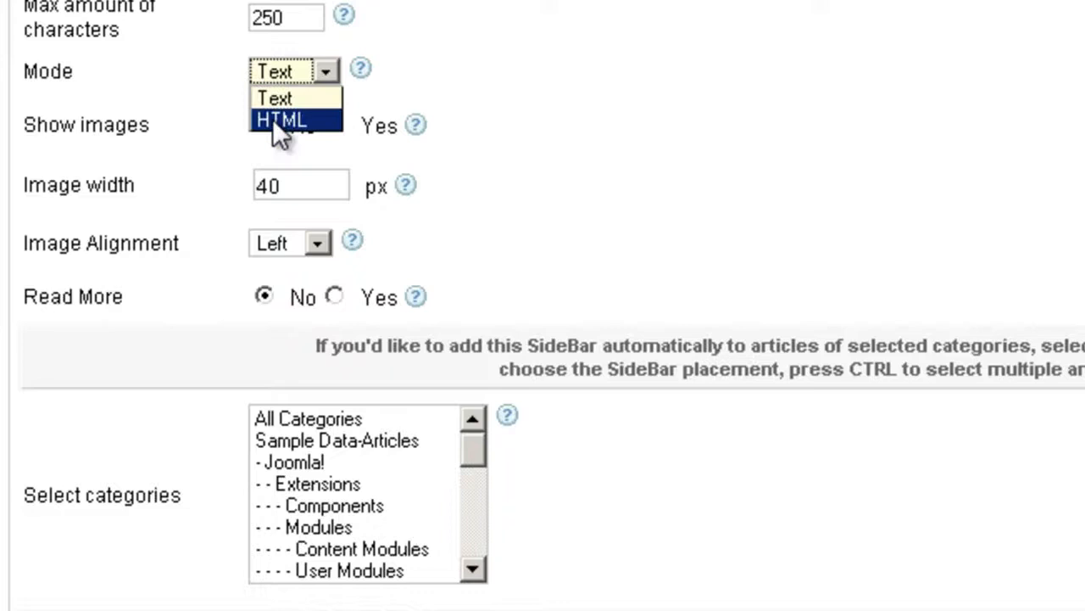
mouse_move(472, 93)
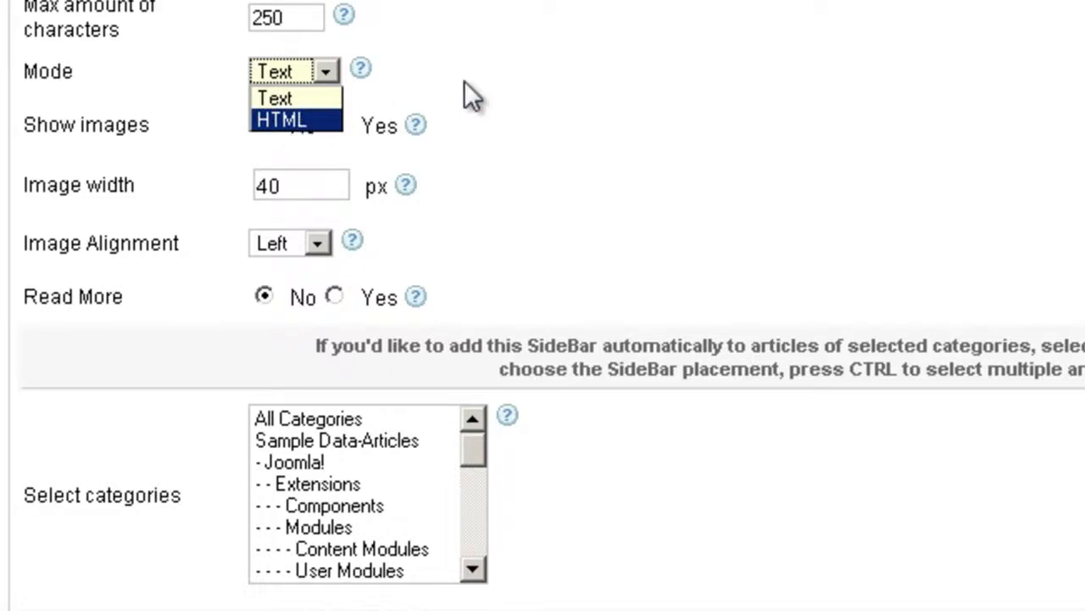
mouse_move(343, 122)
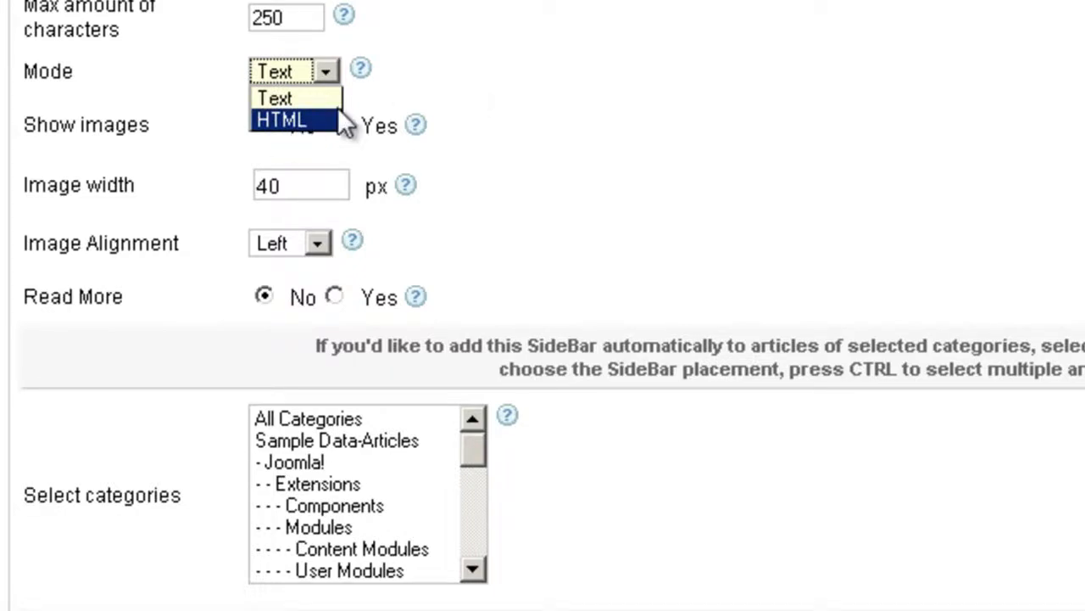
left_click(275, 97)
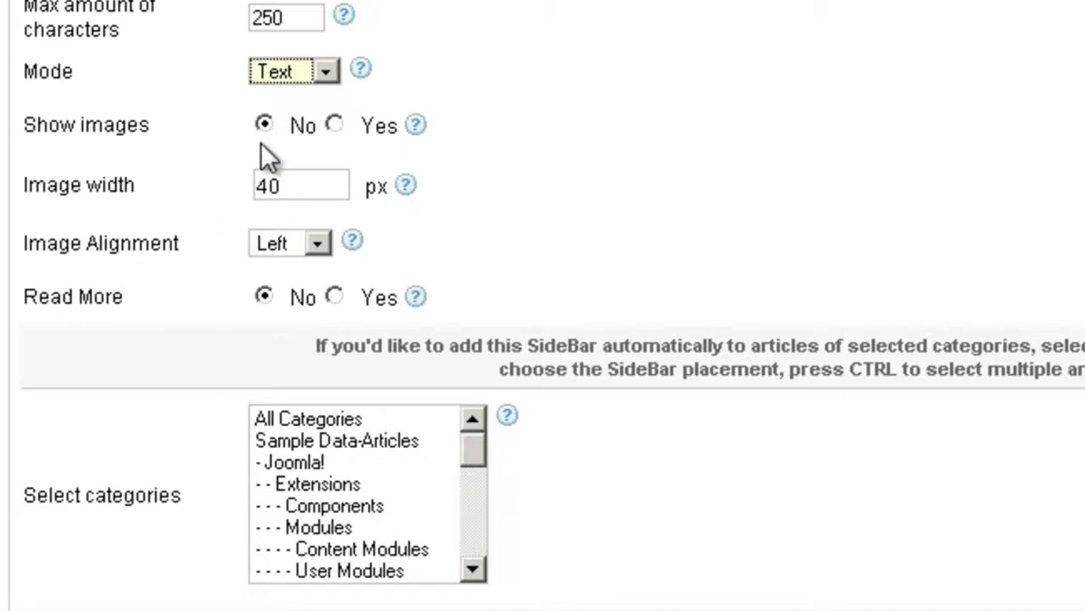
left_click(334, 125)
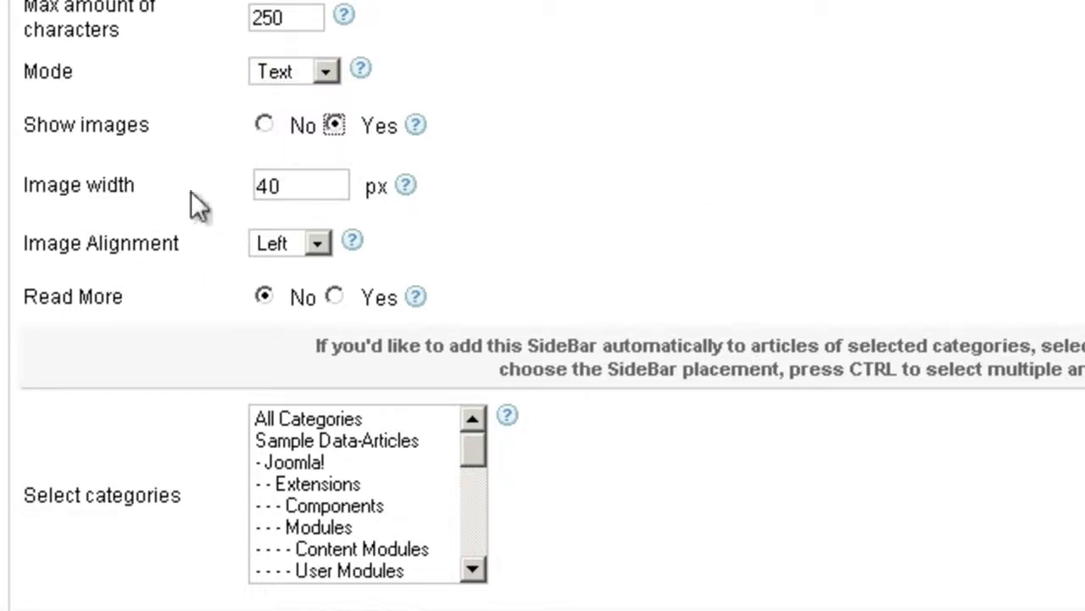
mouse_move(339, 217)
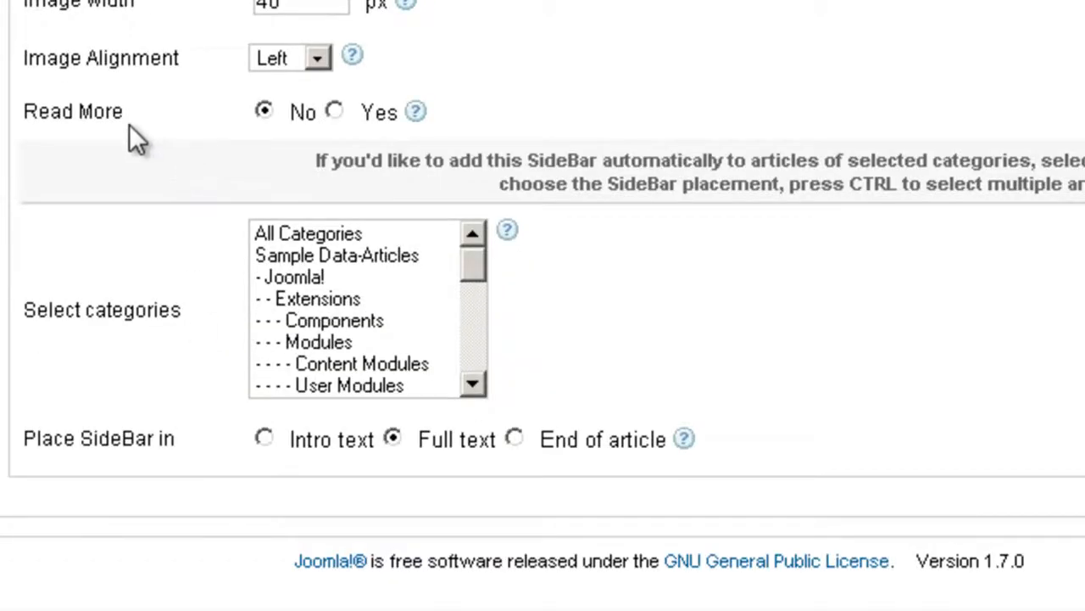
mouse_move(337, 119)
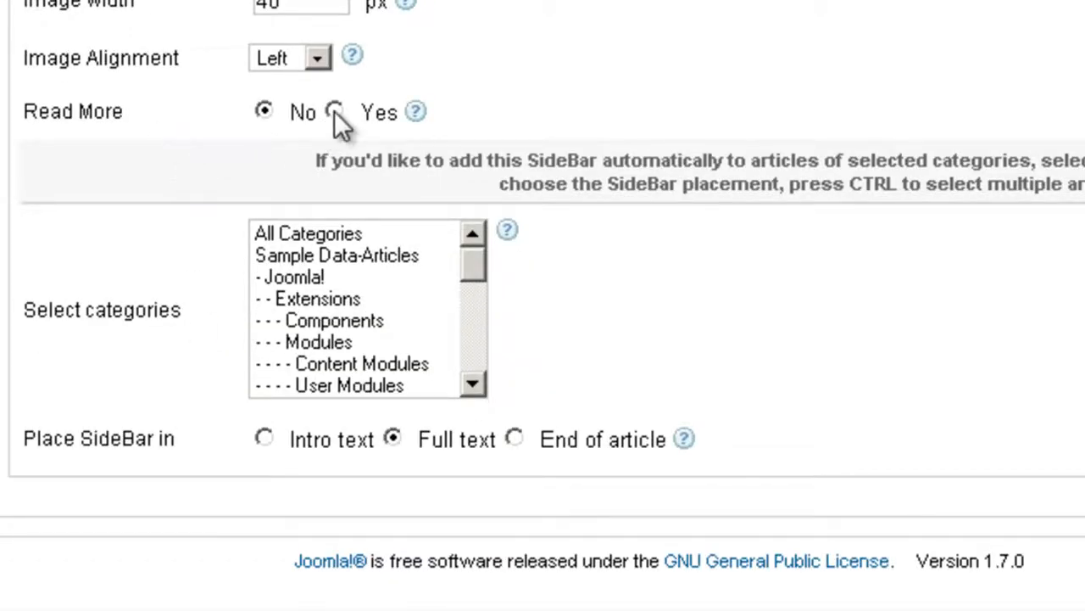
mouse_move(729, 292)
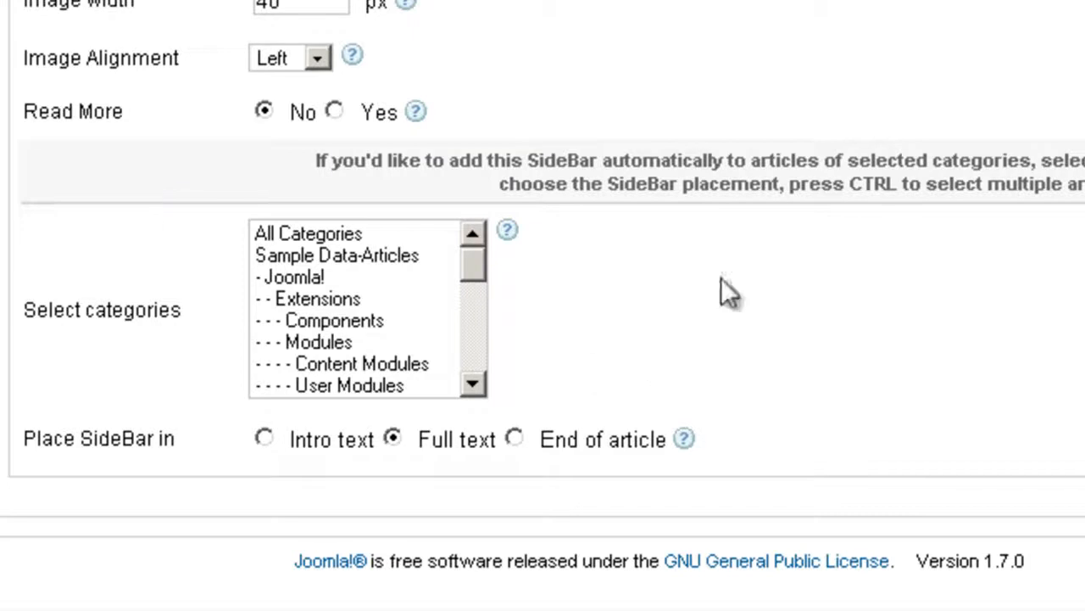
mouse_move(652, 222)
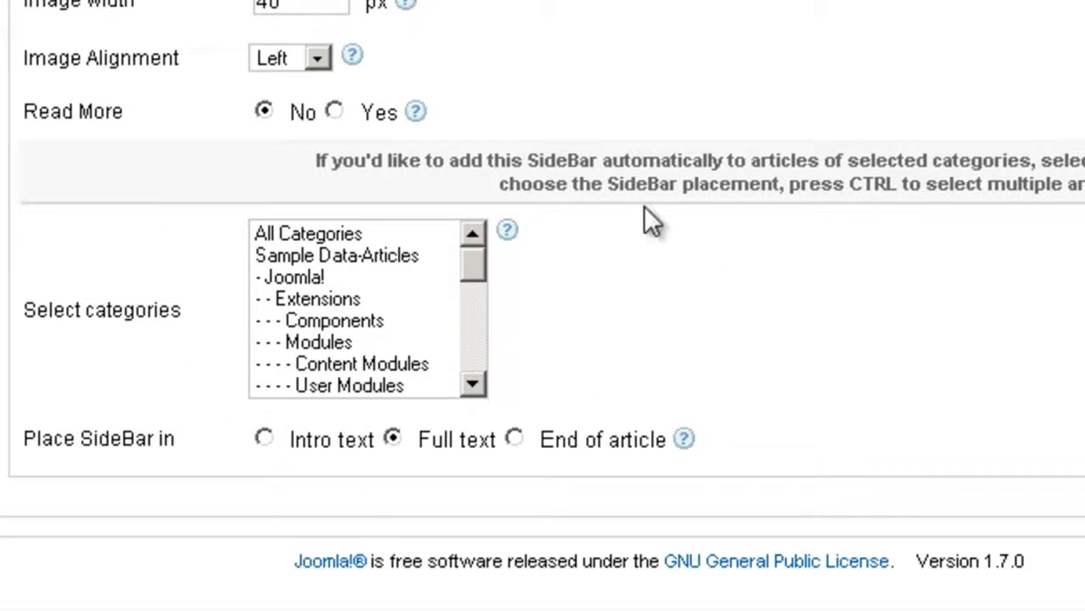
mouse_move(602, 169)
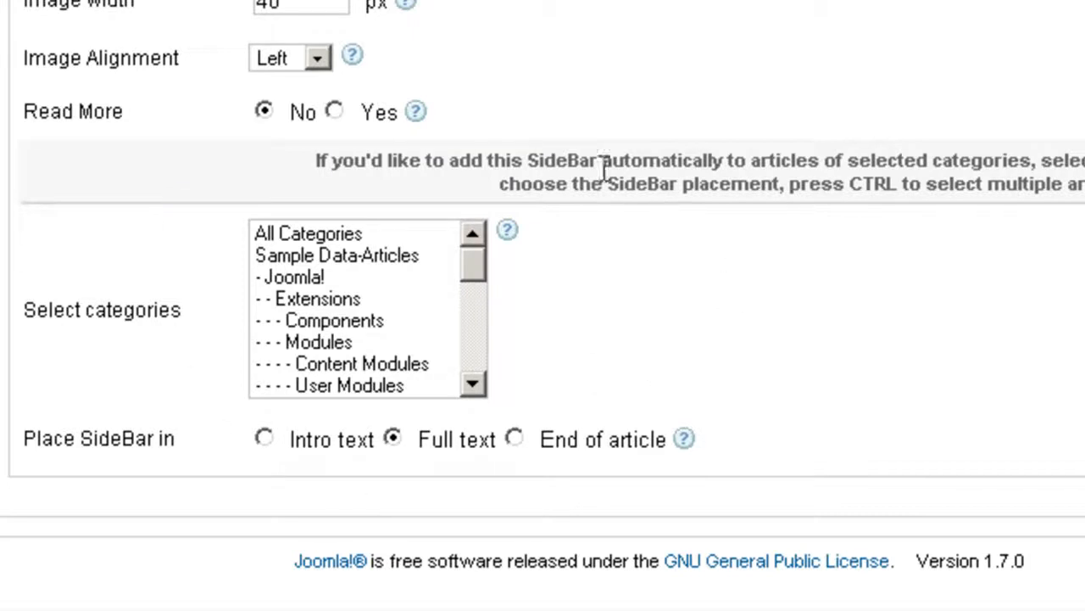
mouse_move(325, 305)
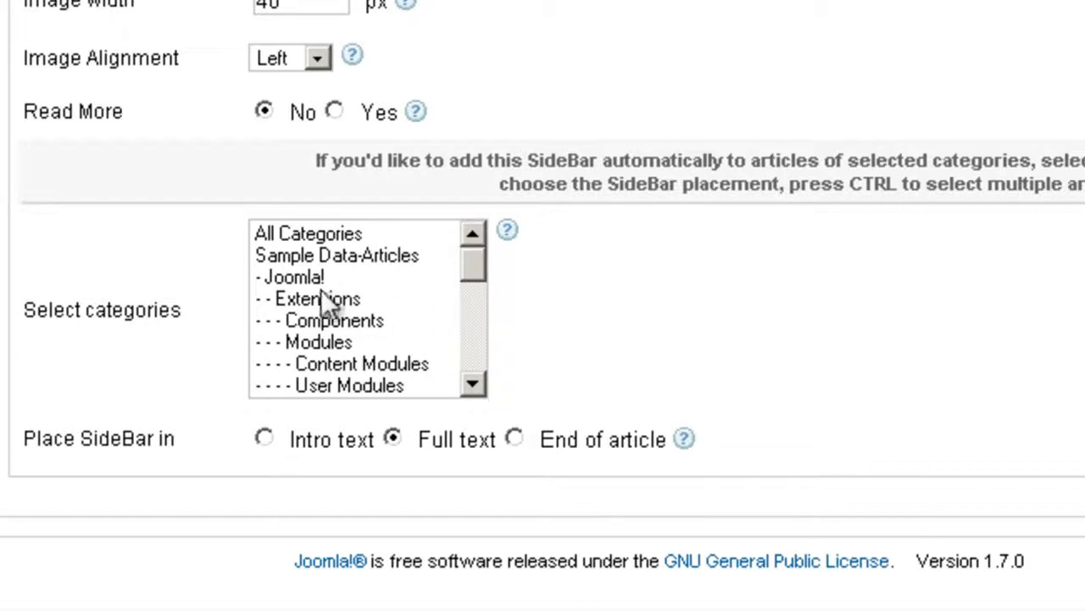
scroll("down", 3)
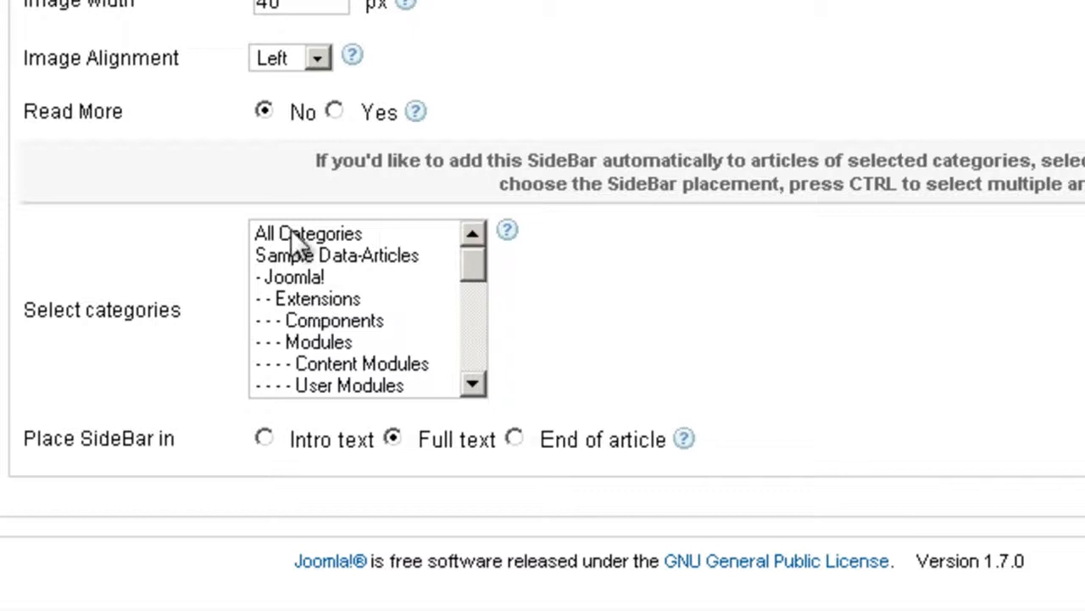
scroll("down", 3)
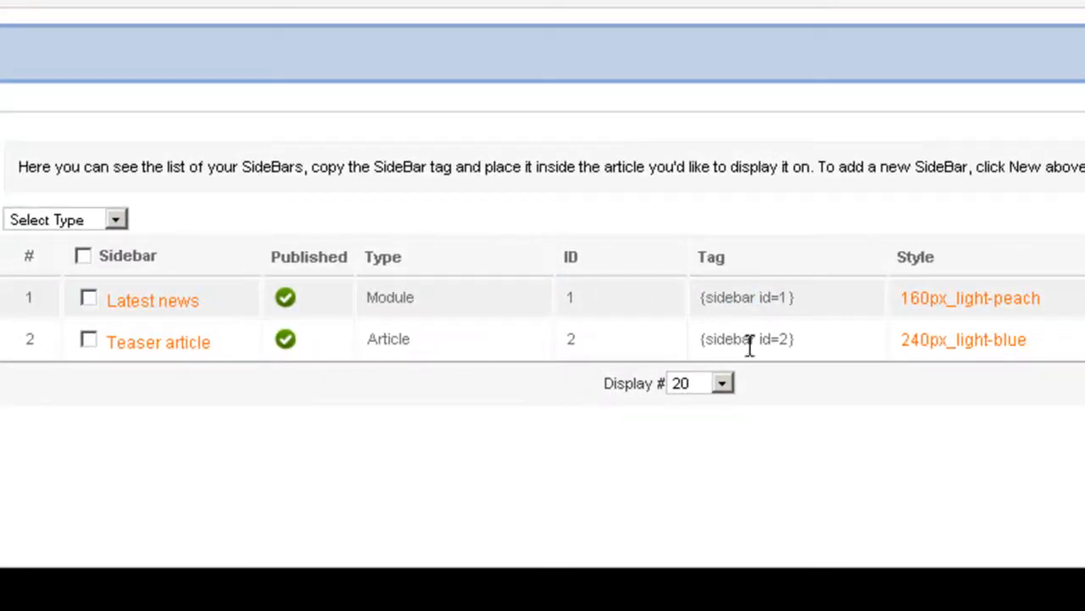
Step: Select and copy the {sidebar id=2} tag from the Tag column of the sidebar list
double_click(746, 339)
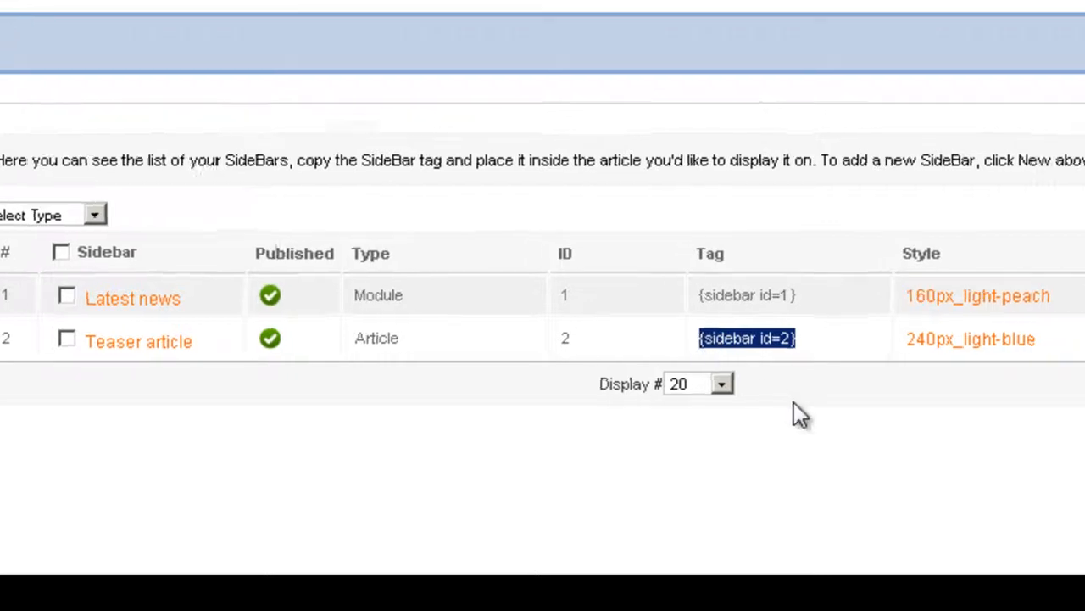
right_click(746, 337)
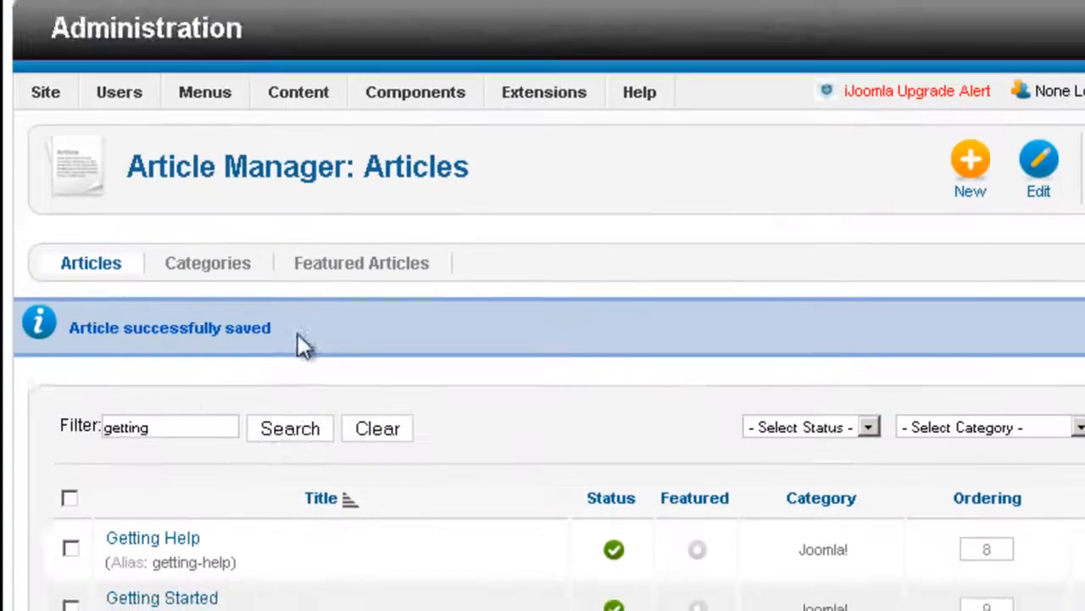
Step: Edit the Getting Started article and paste {sidebar id=2} into its article text
scroll("down", 3)
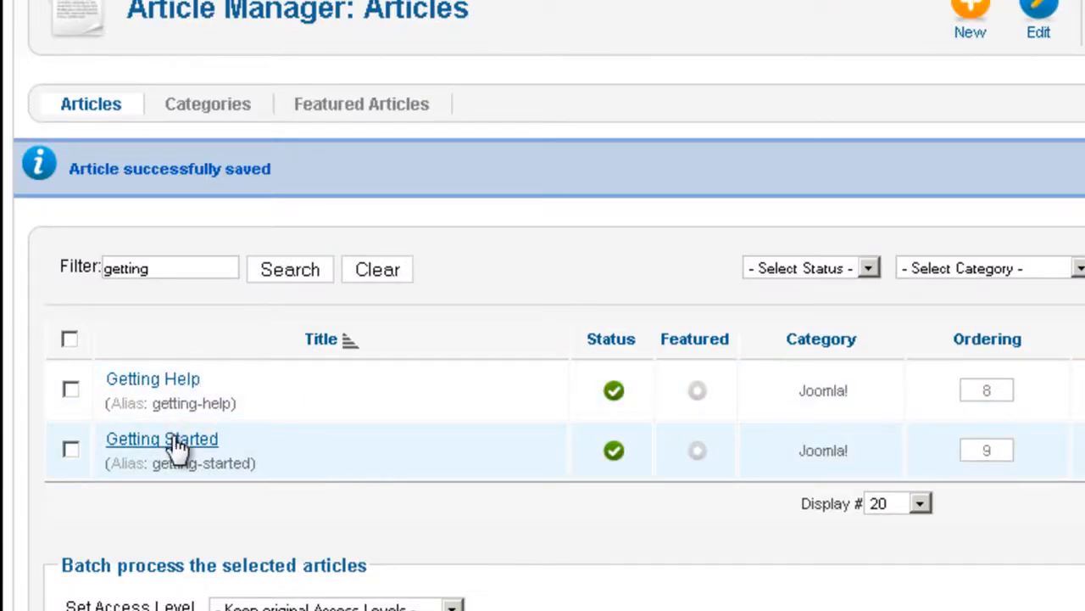
left_click(161, 437)
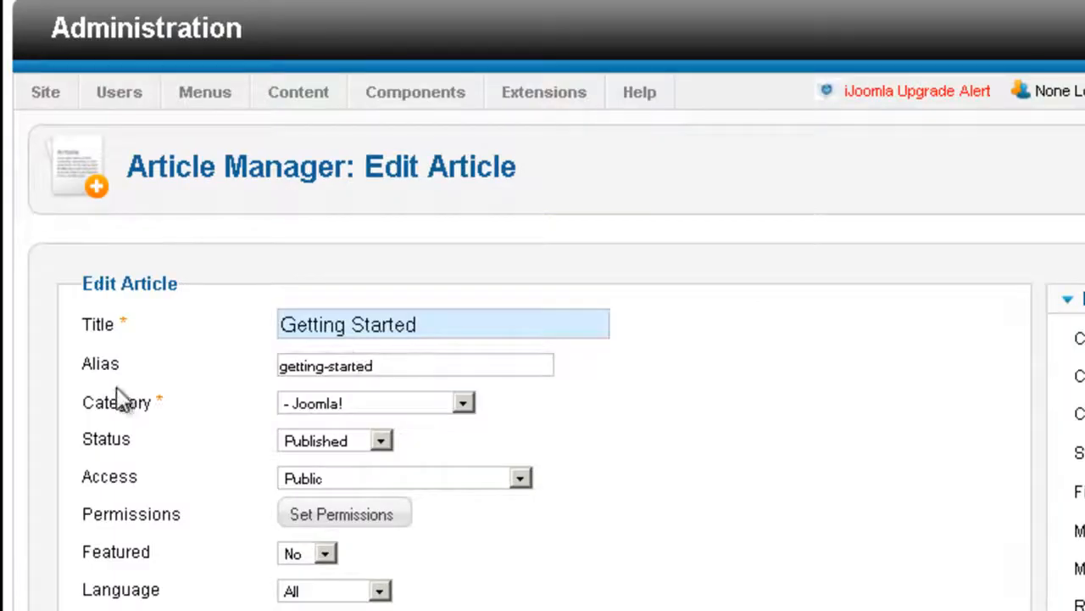
scroll("down", 3)
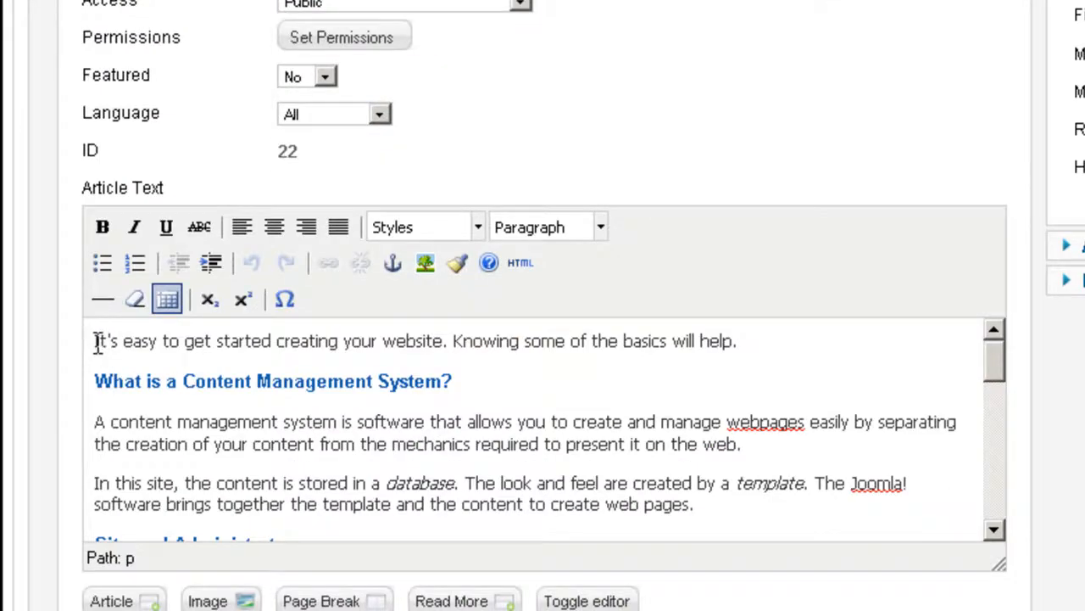
type("{sidebar id=2}")
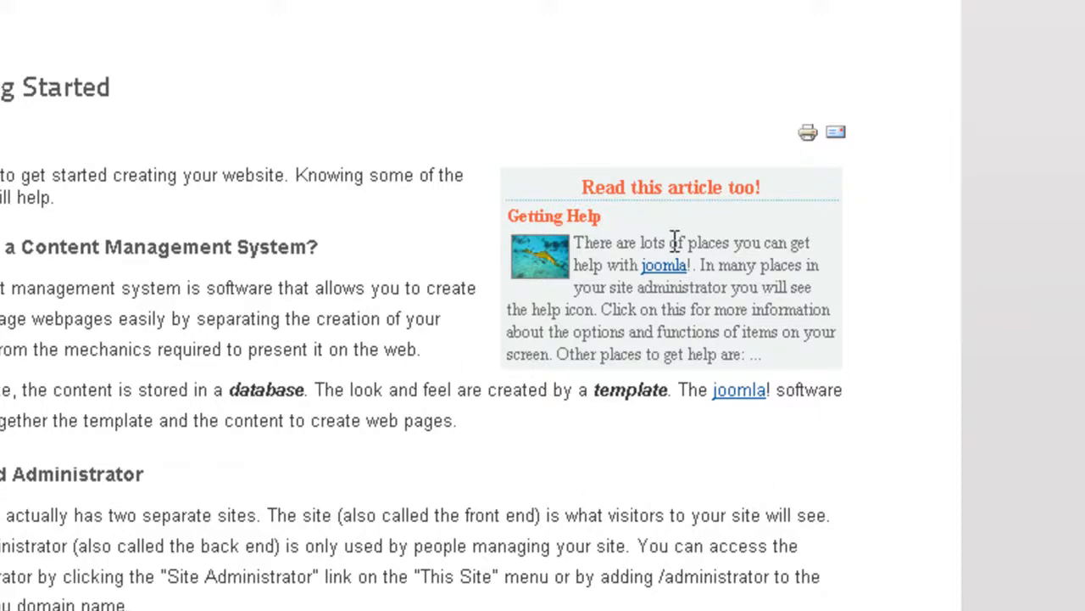
mouse_move(577, 241)
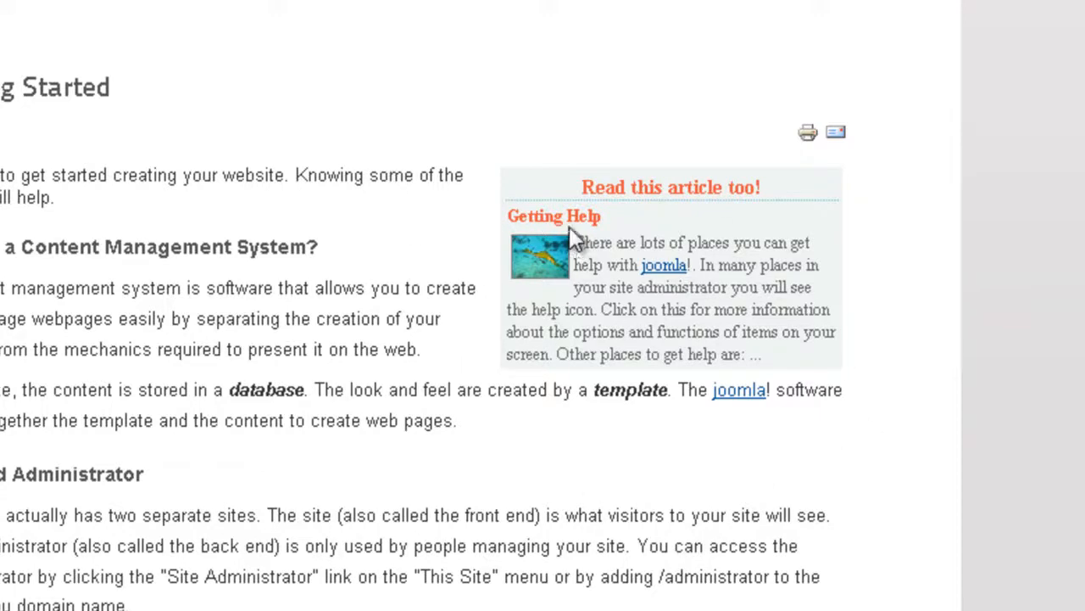
mouse_move(607, 280)
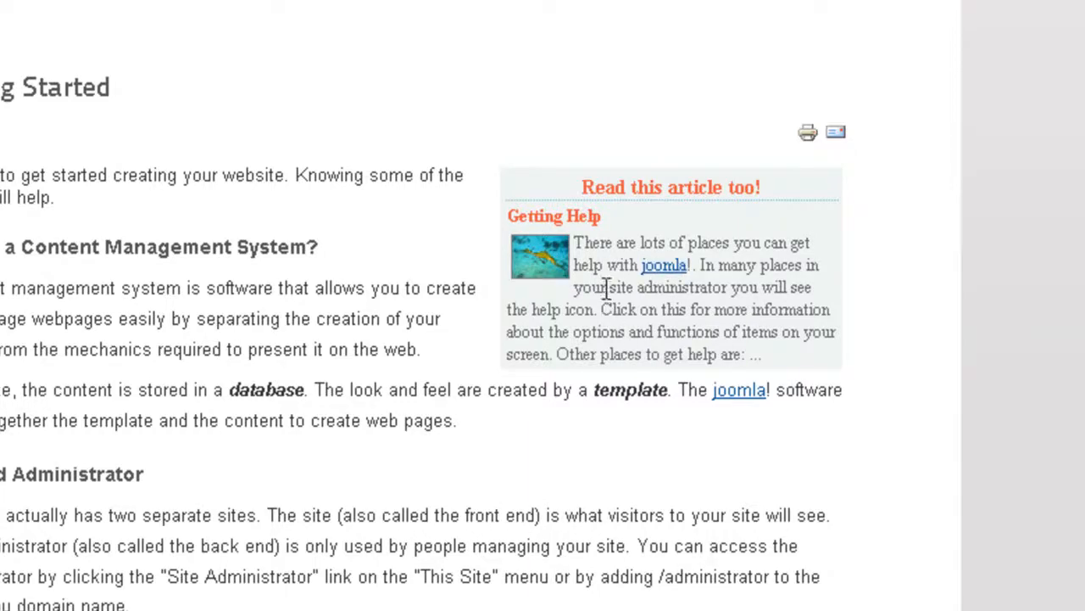
mouse_move(692, 348)
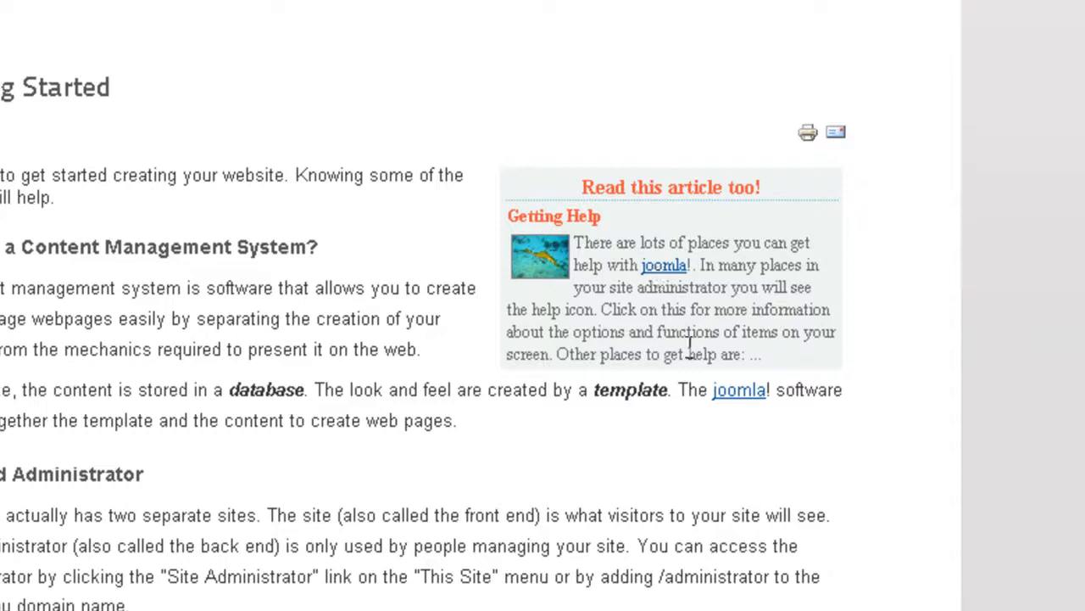
mouse_move(811, 183)
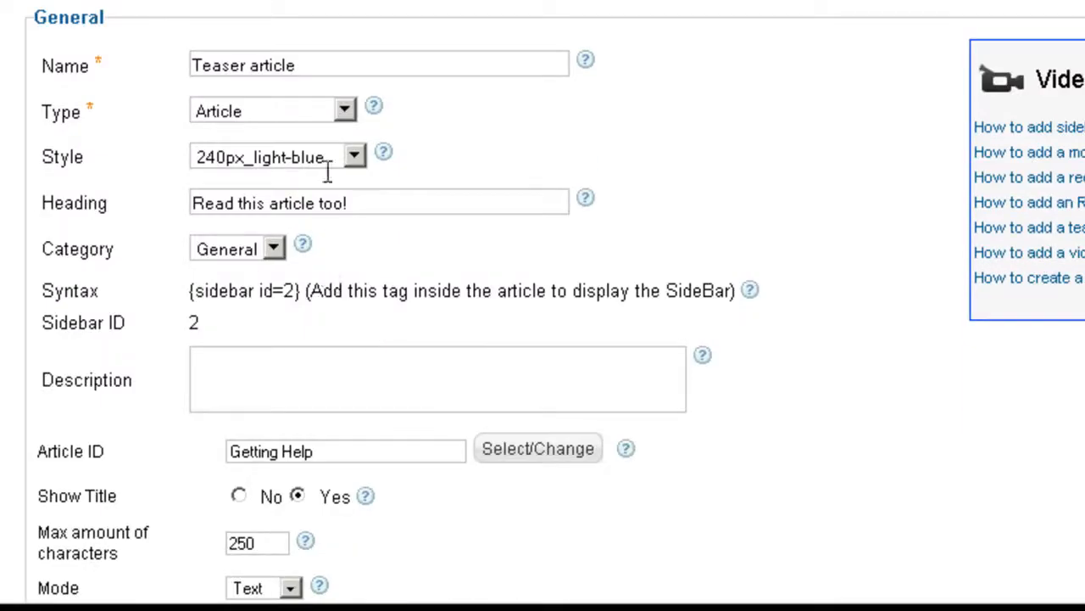
Step: Switch the Teaser article sidebar's style from 240px_light-blue to the light green option
left_click(353, 156)
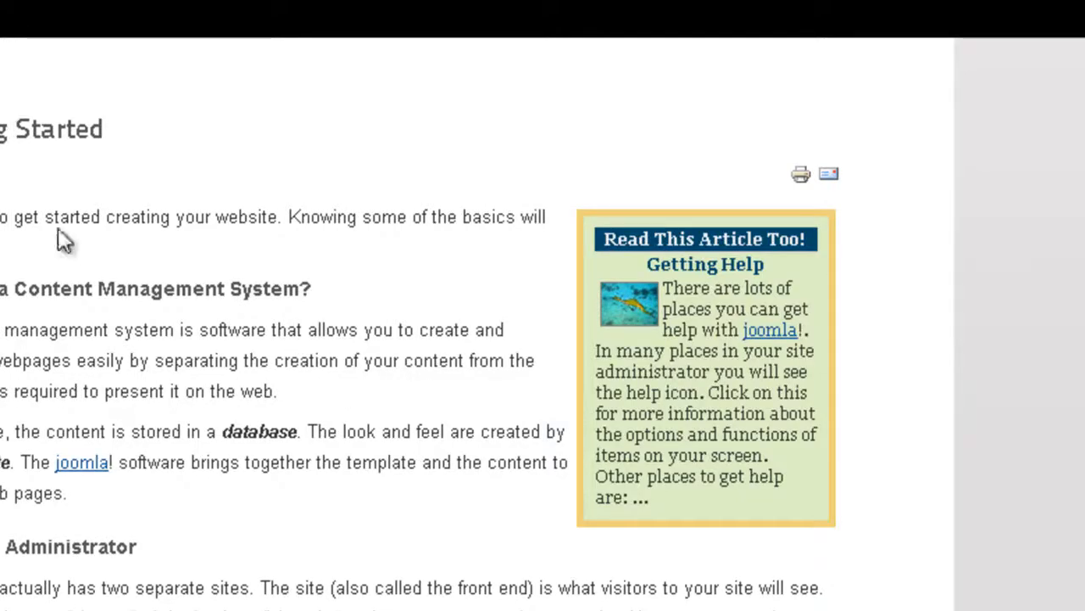
mouse_move(722, 244)
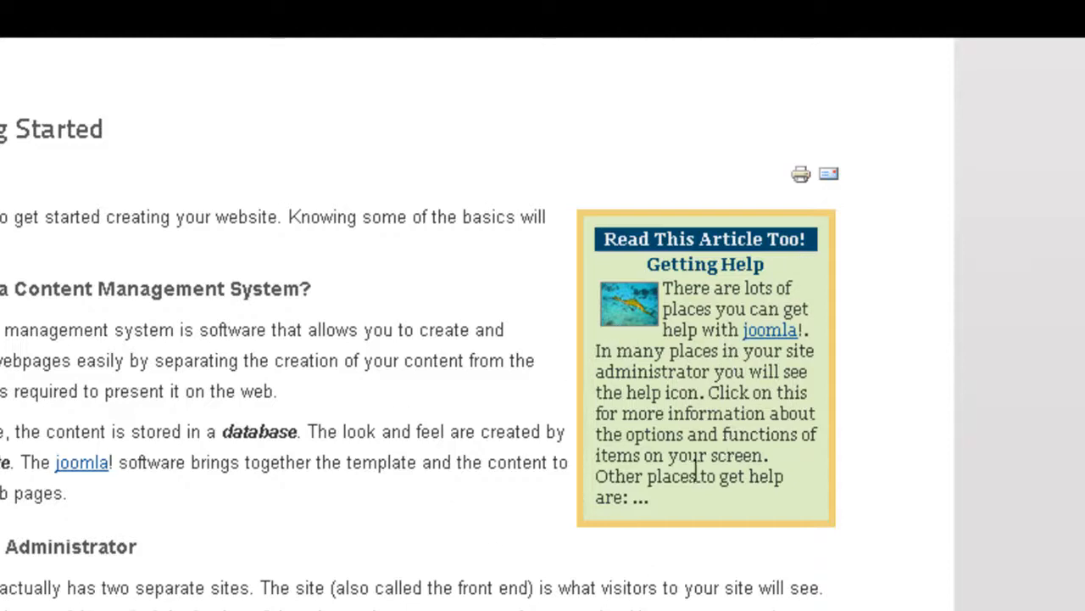
mouse_move(694, 526)
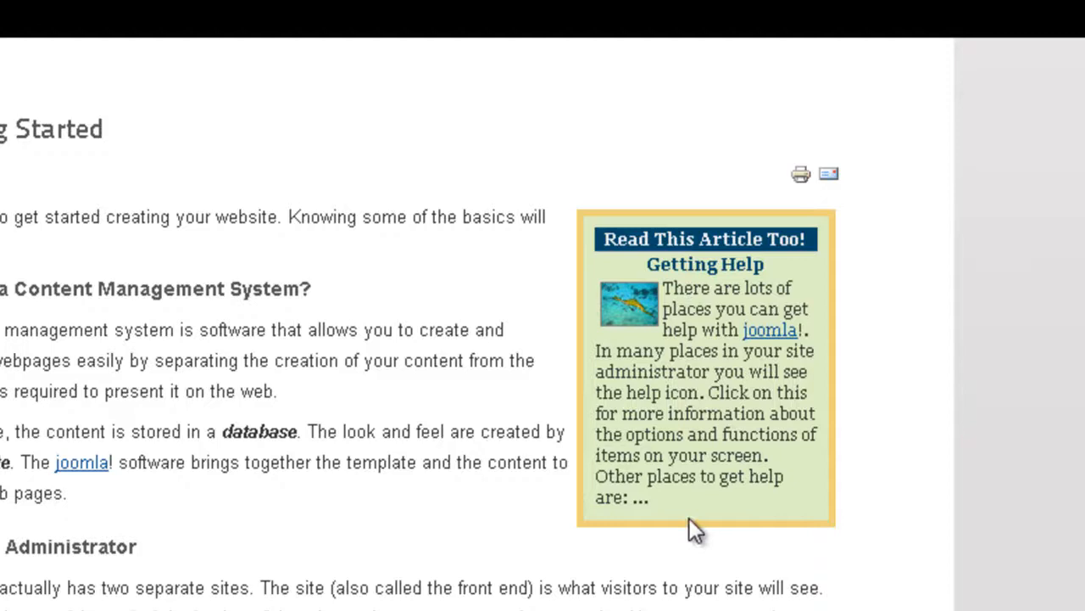
mouse_move(122, 391)
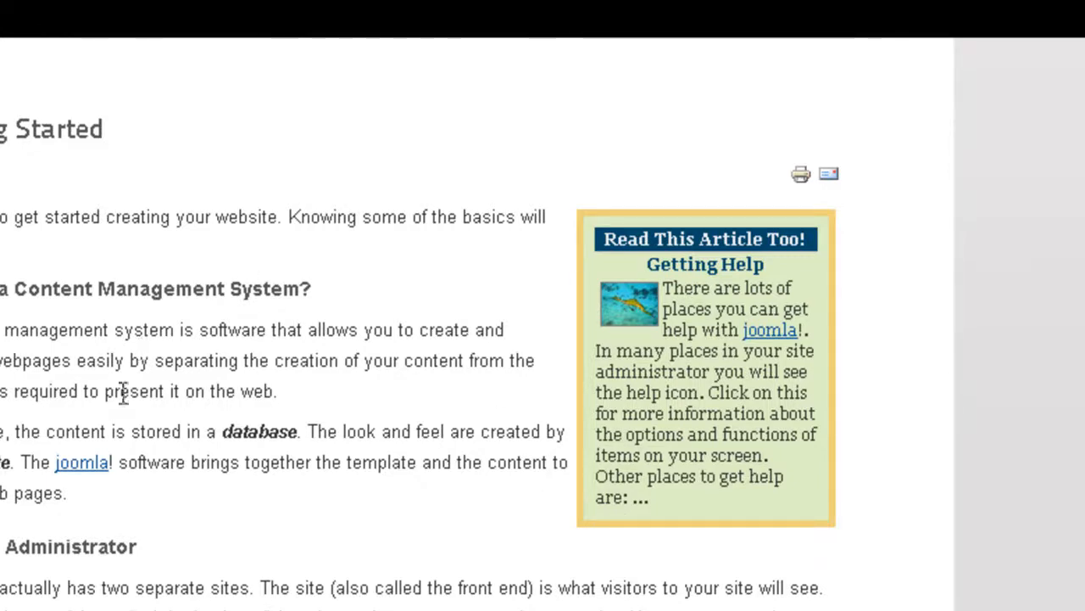
mouse_move(577, 144)
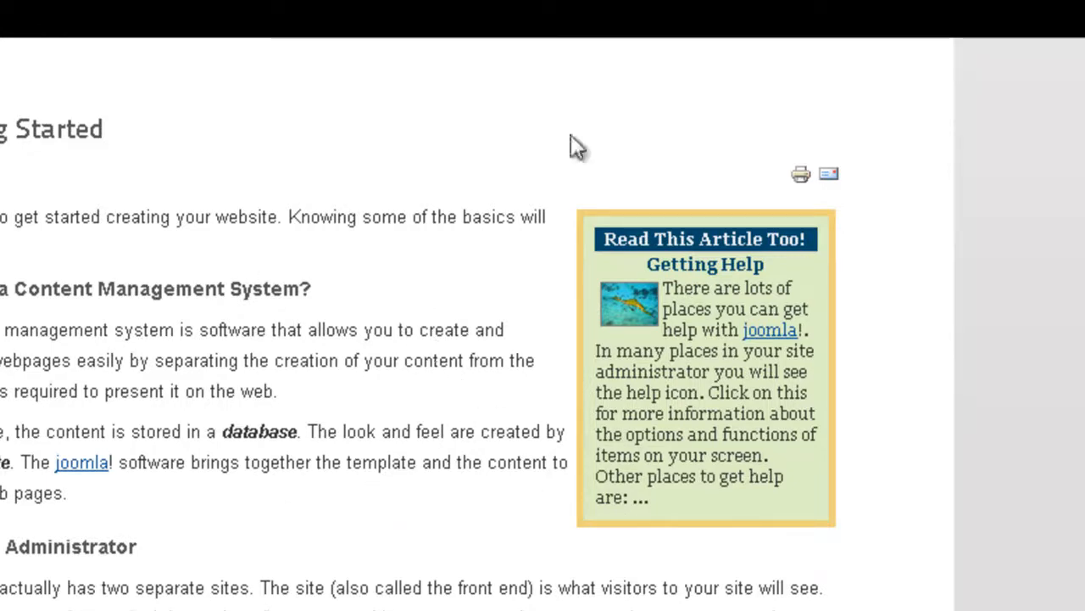